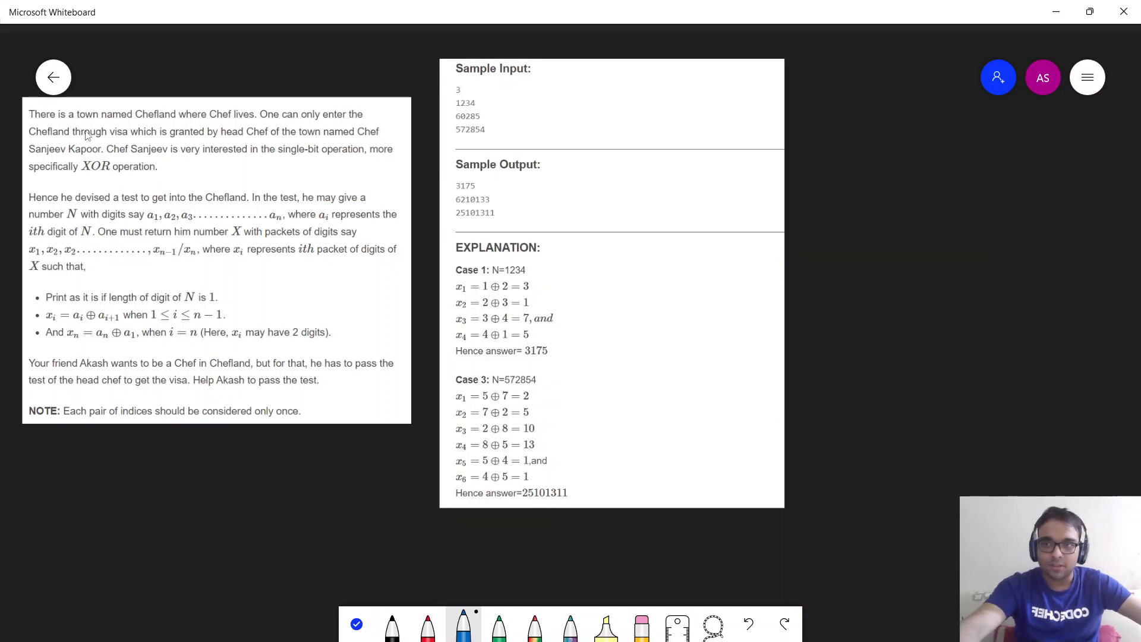
{"action": "mouse_move", "coordinate": [308, 123]}
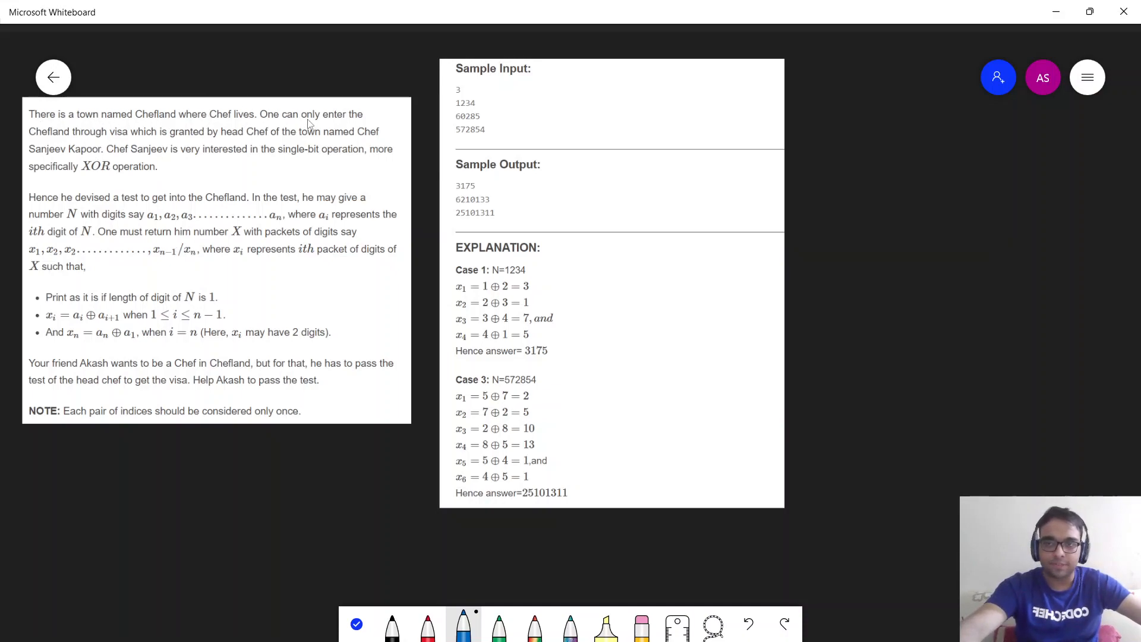
{"action": "mouse_move", "coordinate": [76, 137]}
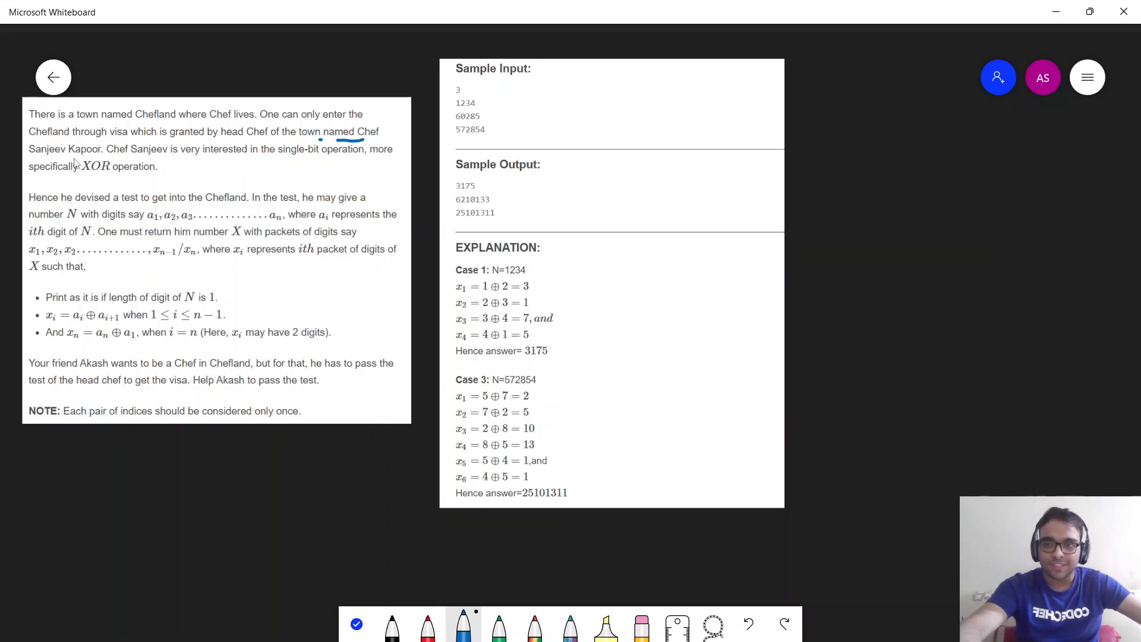
{"action": "mouse_move", "coordinate": [370, 160]}
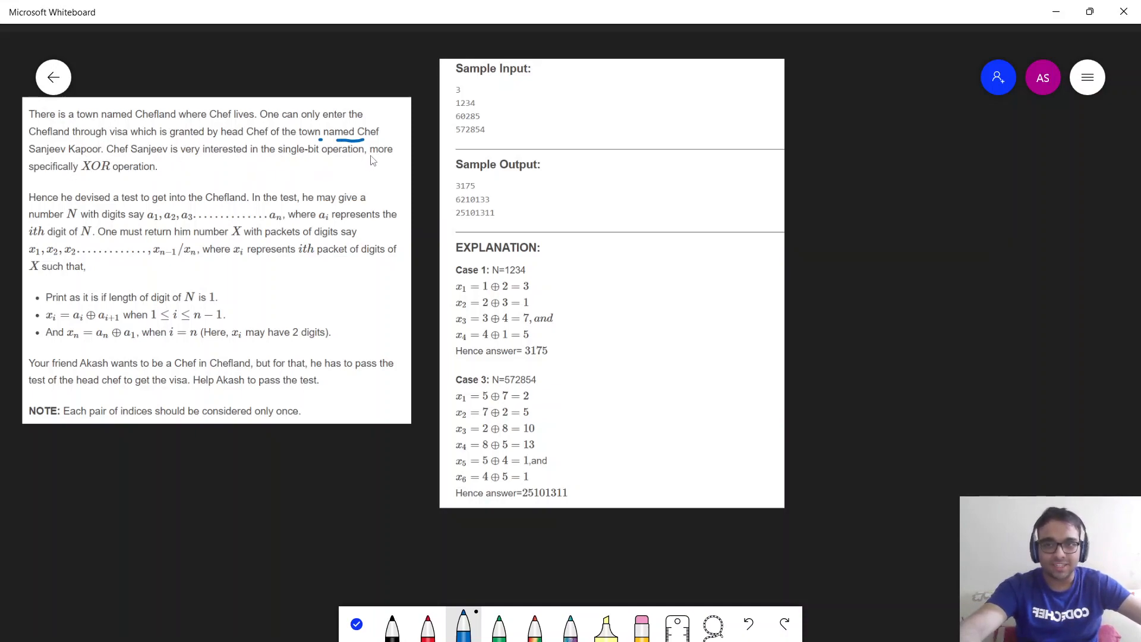
Underline 'XOR operation' in the problem statement with the blue pen
{"action": "left_click_drag", "start_coordinate": [81, 177], "coordinate": [146, 177]}
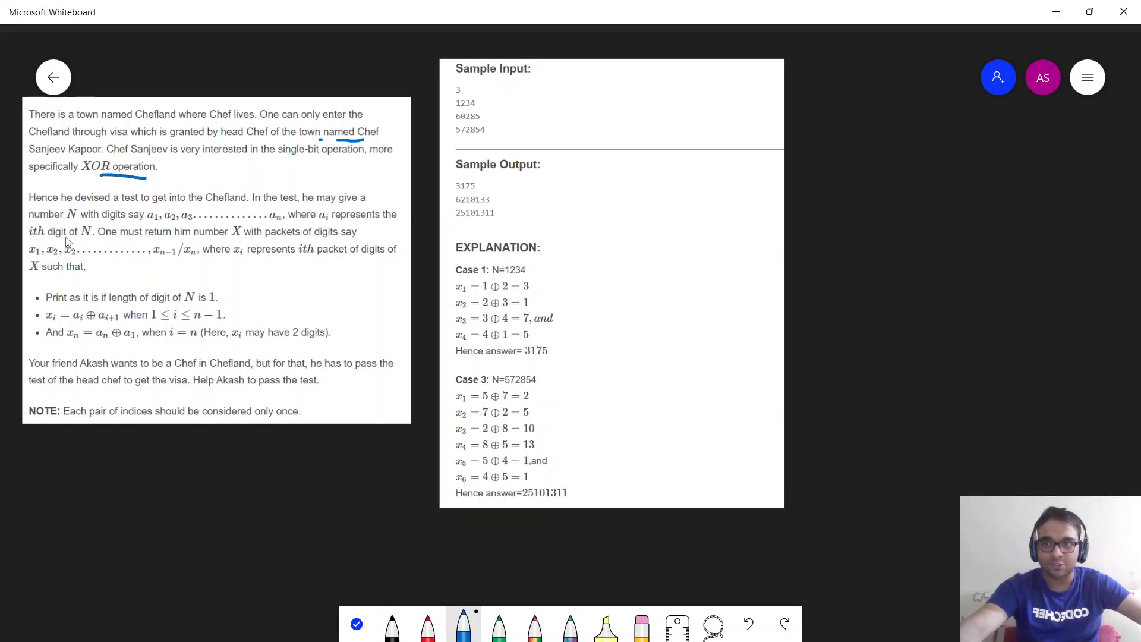
{"action": "mouse_move", "coordinate": [207, 203]}
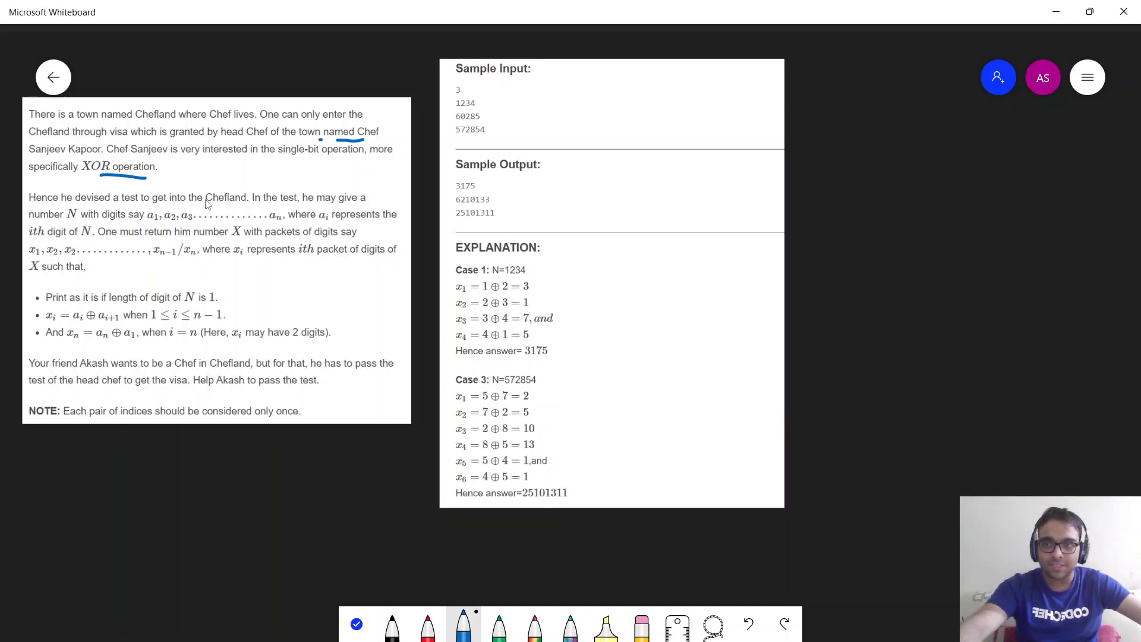
{"action": "mouse_move", "coordinate": [30, 225]}
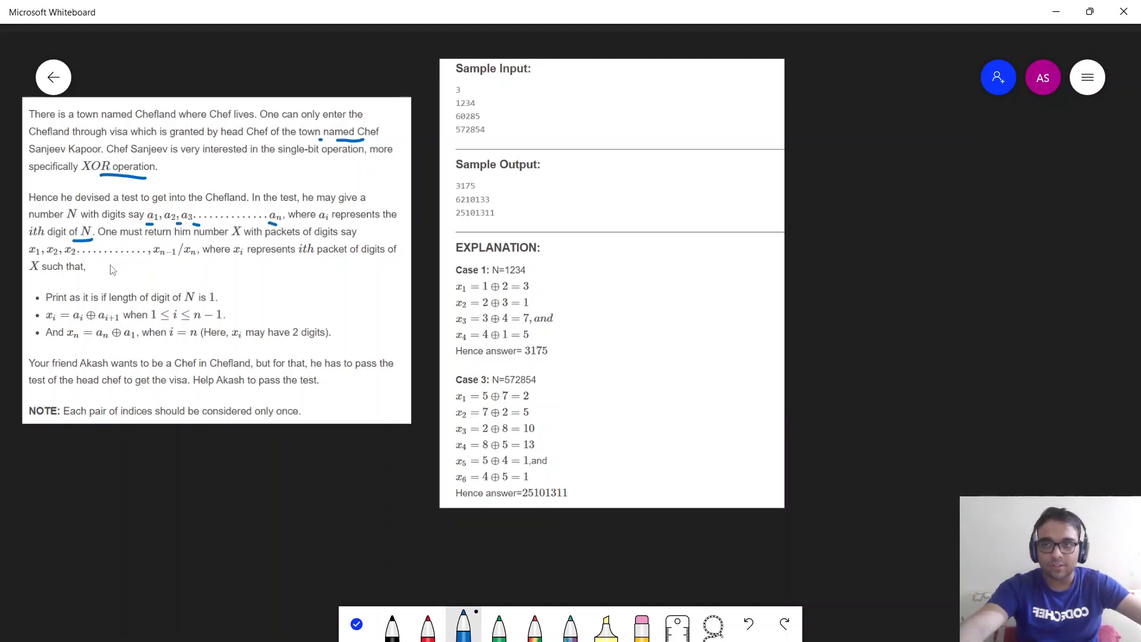
{"action": "mouse_move", "coordinate": [240, 242]}
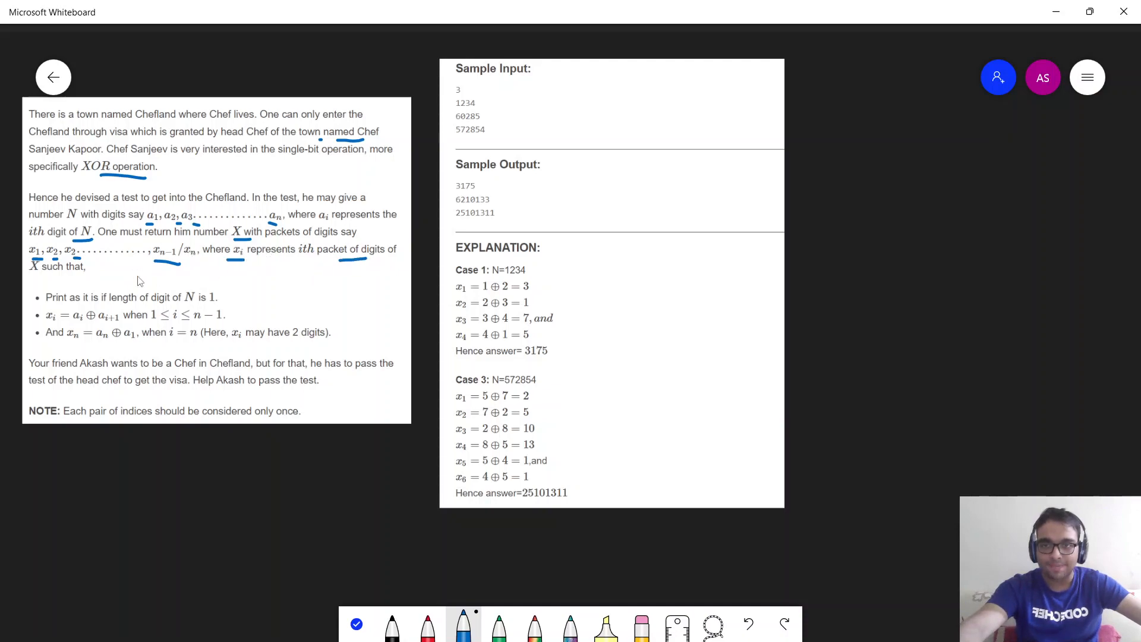
Underline the words 'such that' introducing the rules for building X
{"action": "left_click_drag", "start_coordinate": [31, 277], "coordinate": [106, 277]}
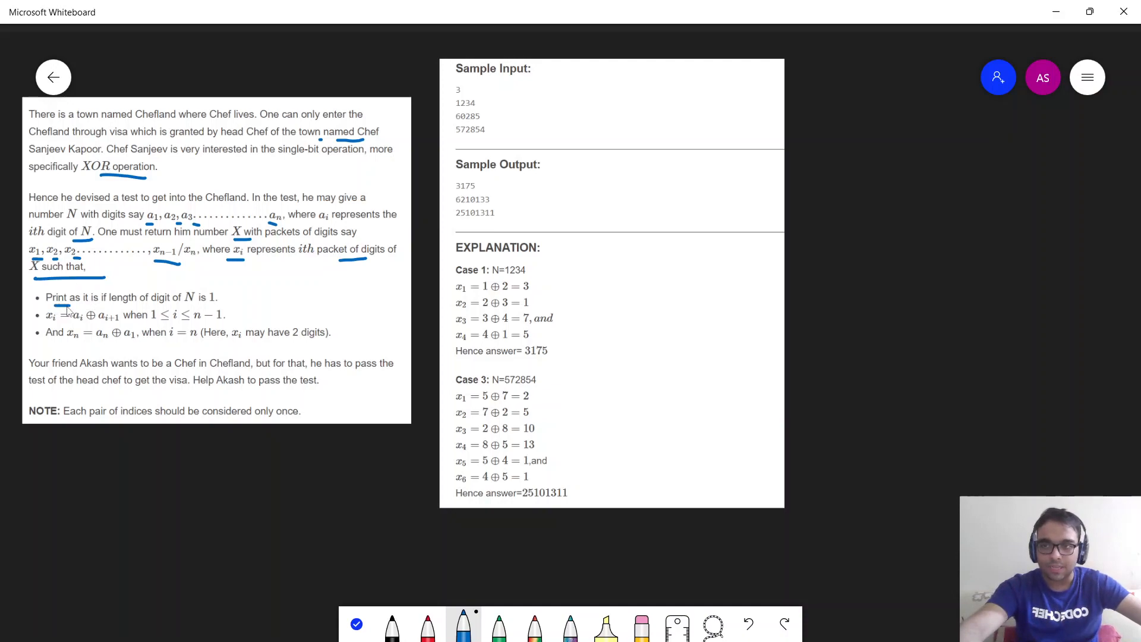
{"action": "mouse_move", "coordinate": [195, 307]}
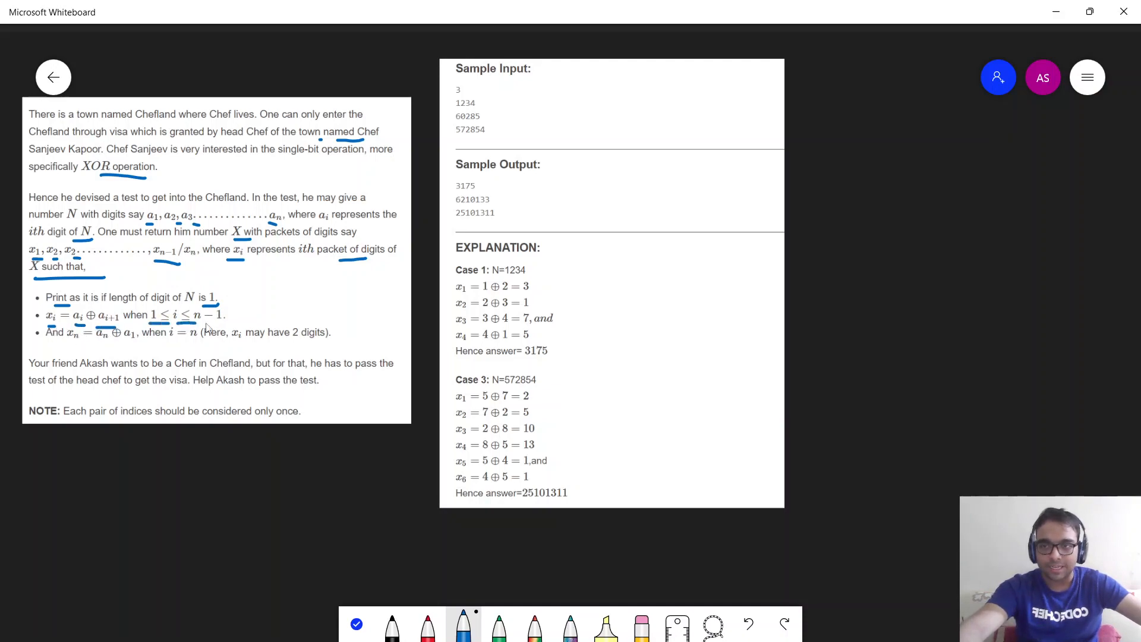
{"action": "mouse_move", "coordinate": [70, 345]}
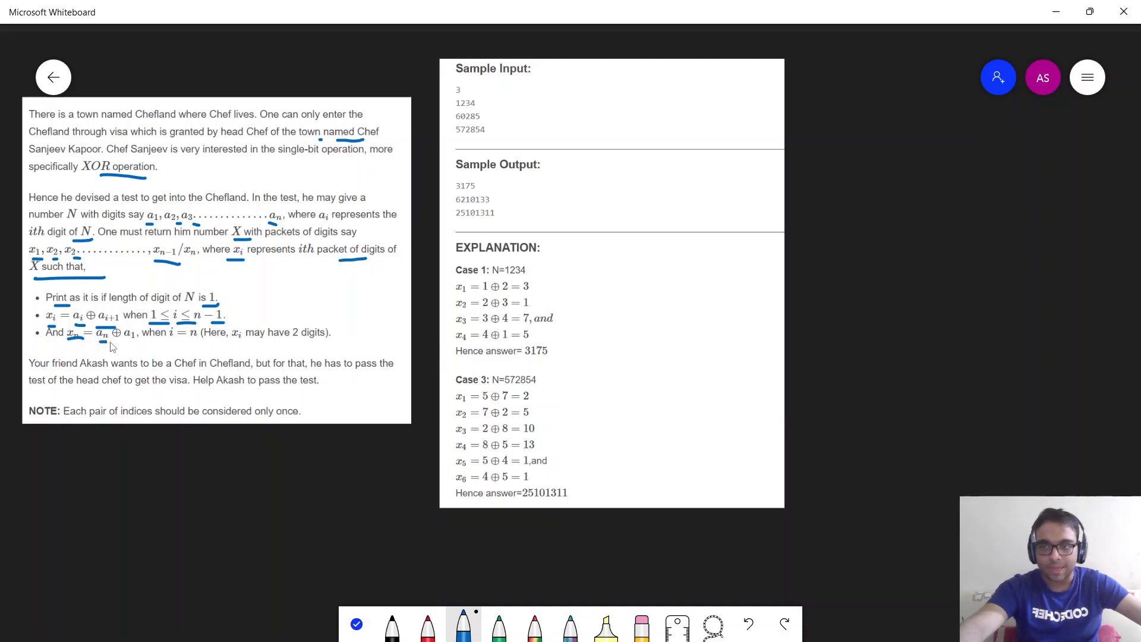
{"action": "mouse_move", "coordinate": [177, 352]}
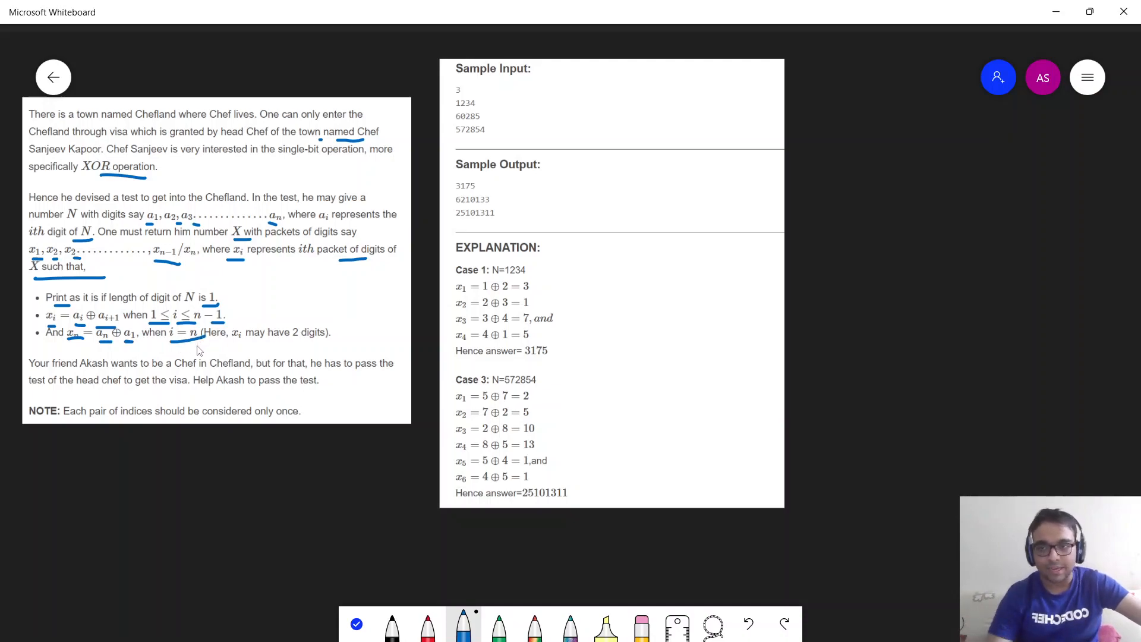
{"action": "mouse_move", "coordinate": [182, 379]}
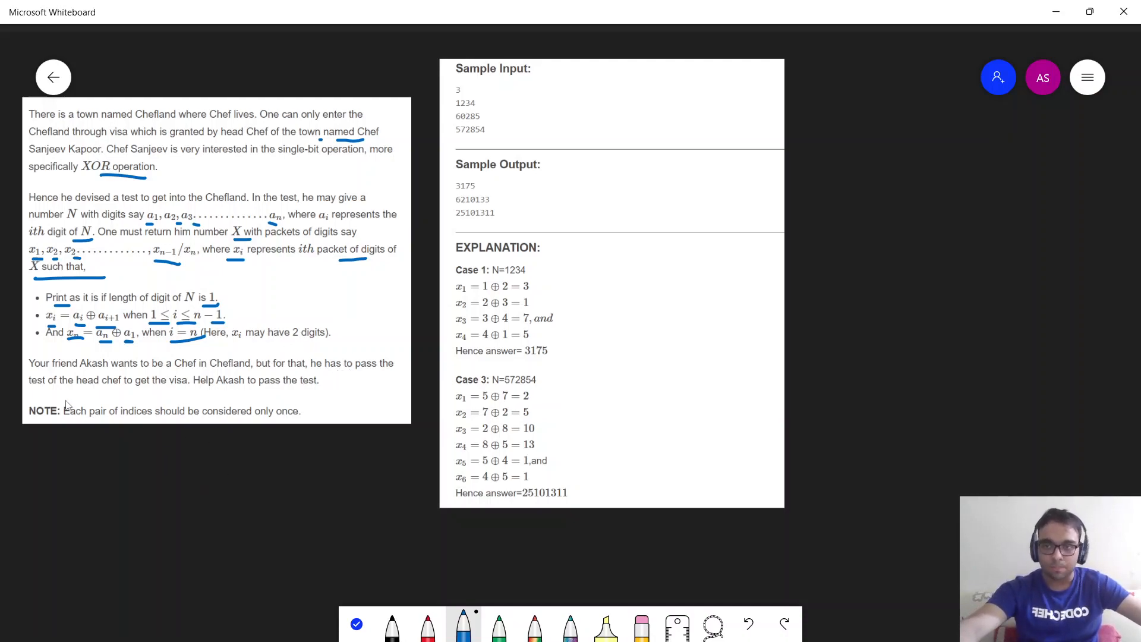
{"action": "mouse_move", "coordinate": [222, 400]}
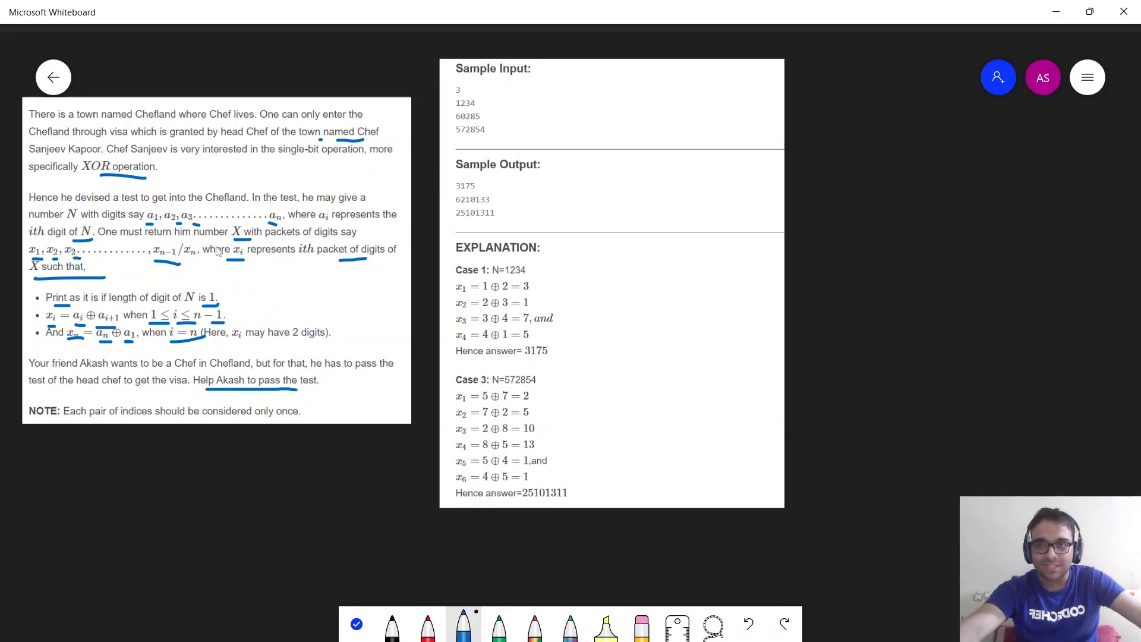
{"action": "mouse_move", "coordinate": [464, 116]}
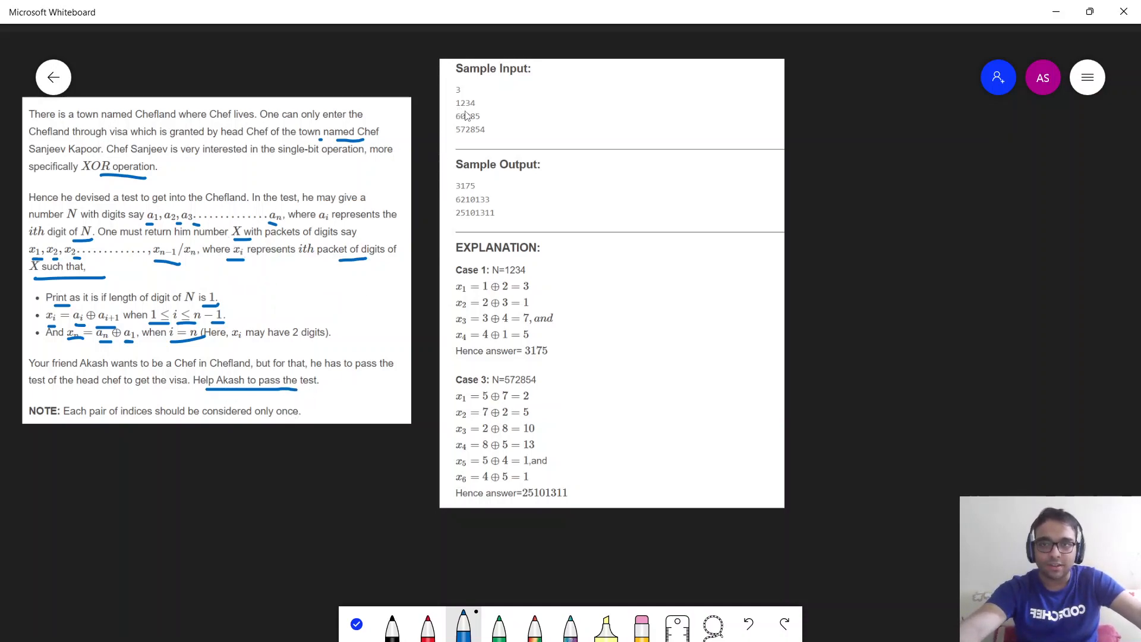
{"action": "mouse_move", "coordinate": [472, 115]}
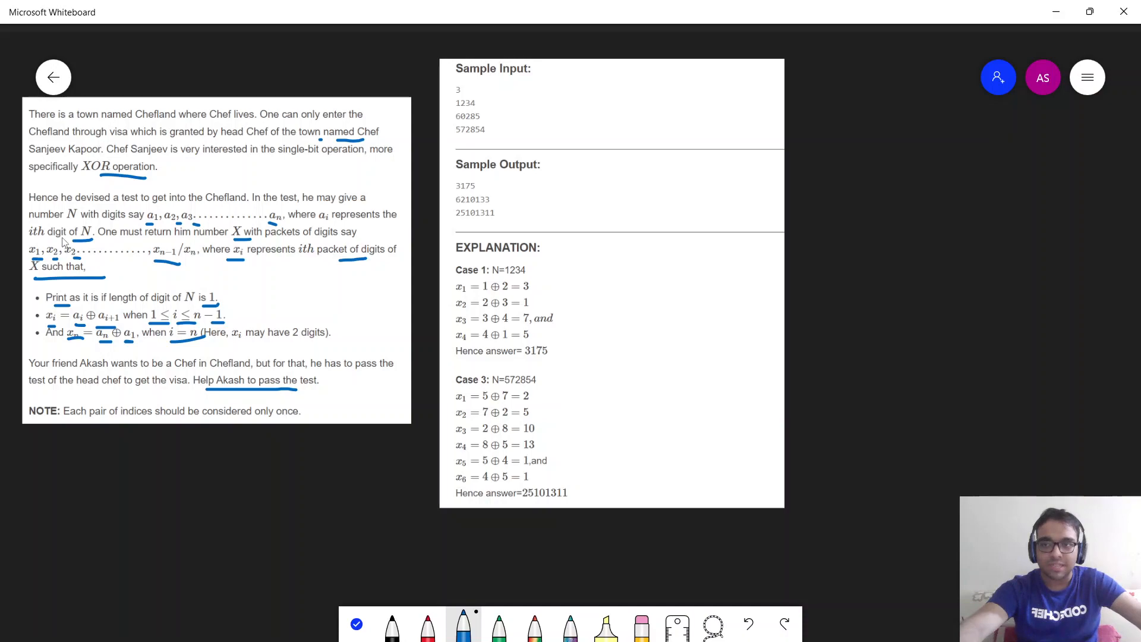
{"action": "mouse_move", "coordinate": [127, 292]}
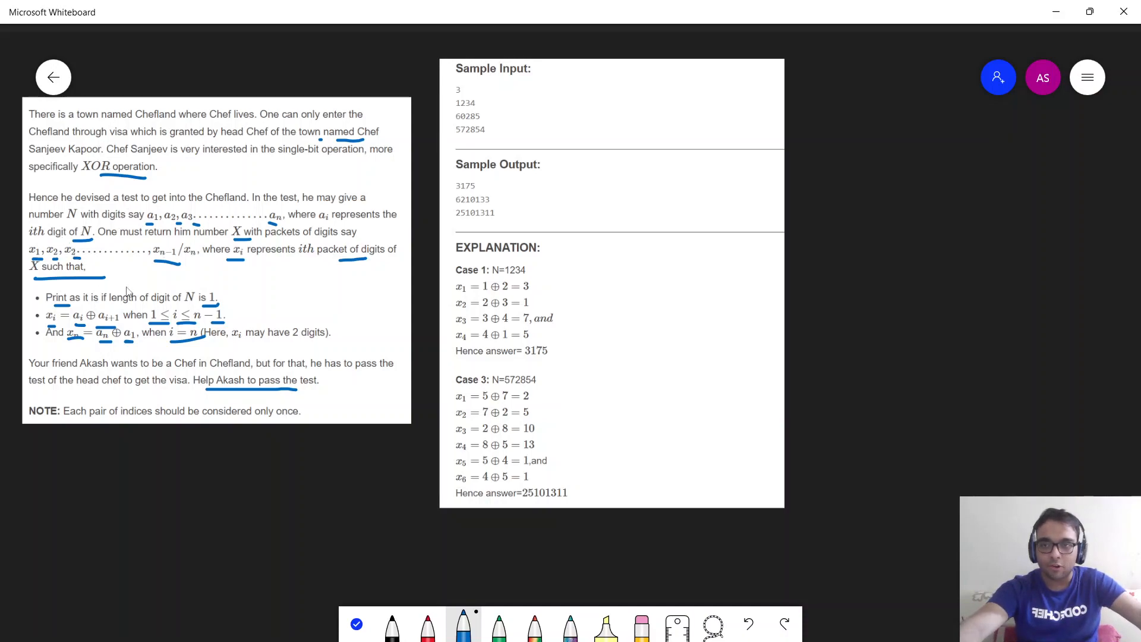
{"action": "mouse_move", "coordinate": [83, 328]}
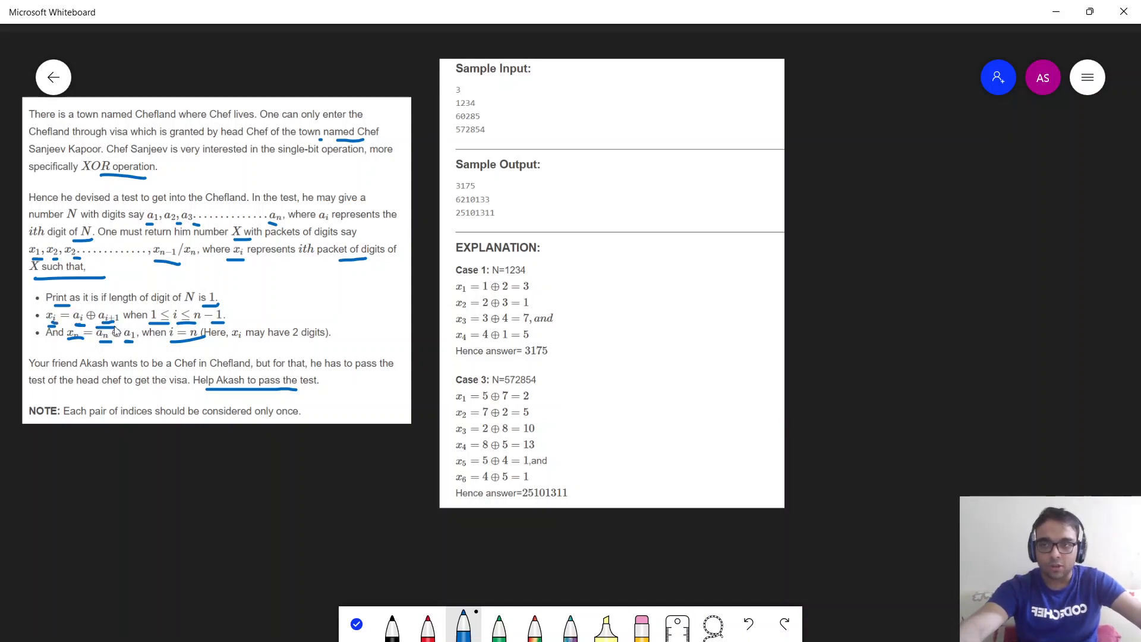
{"action": "mouse_move", "coordinate": [190, 323]}
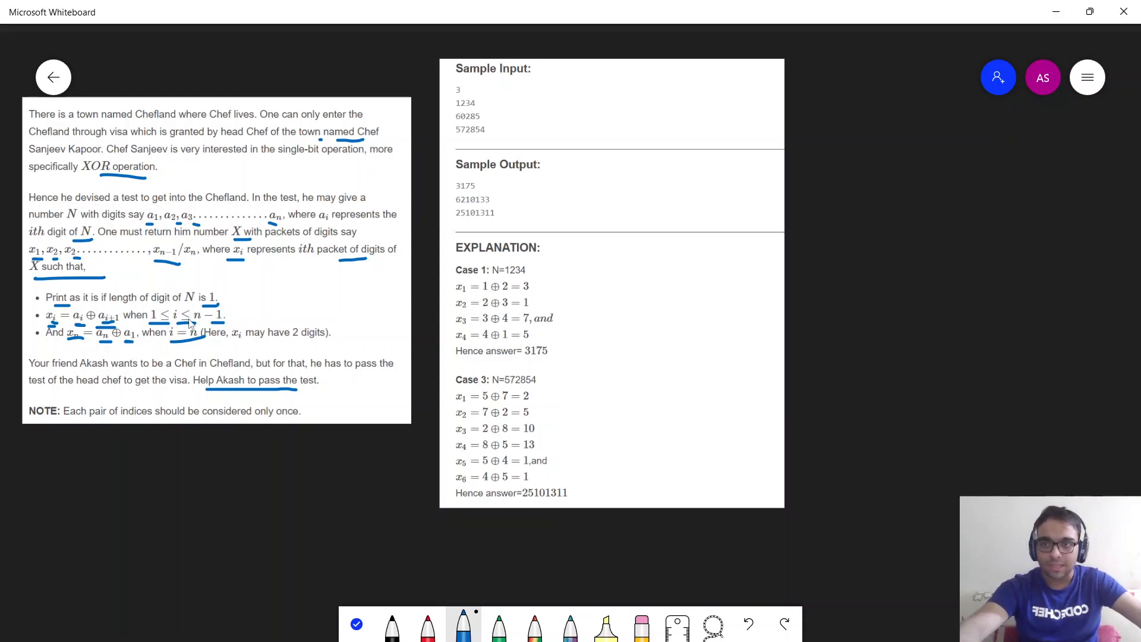
{"action": "mouse_move", "coordinate": [147, 354]}
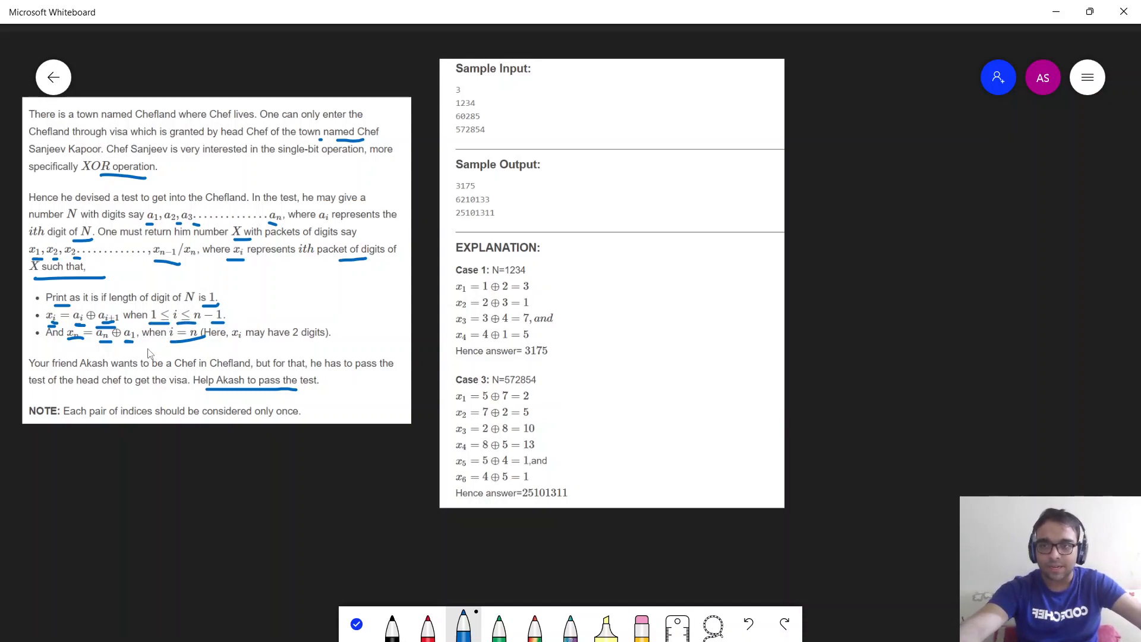
{"action": "mouse_move", "coordinate": [79, 346]}
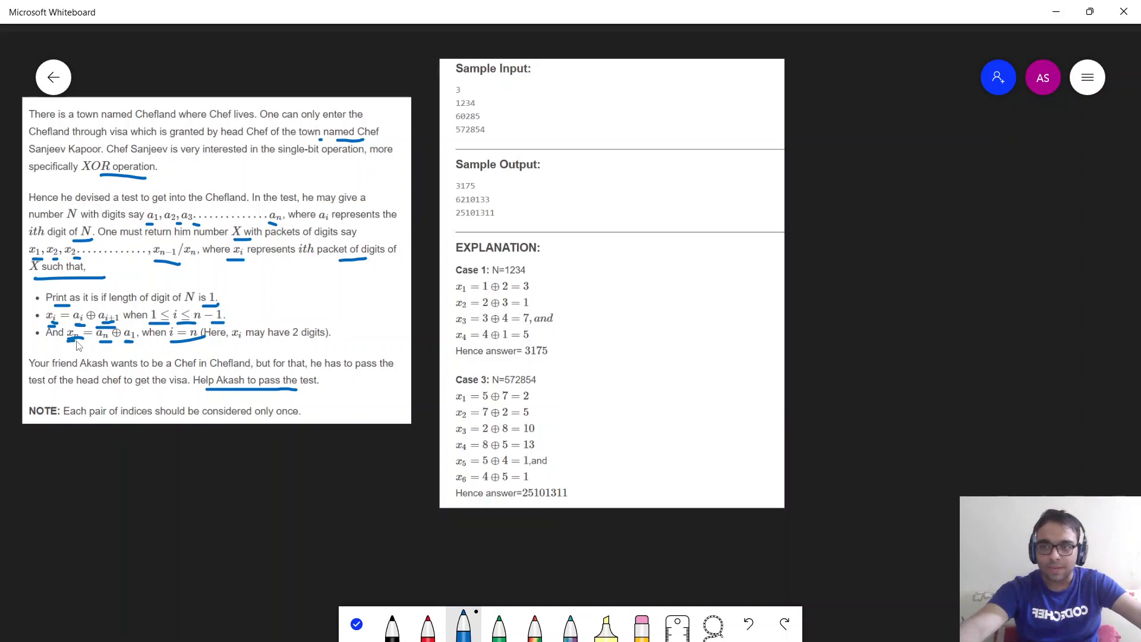
{"action": "mouse_move", "coordinate": [104, 346]}
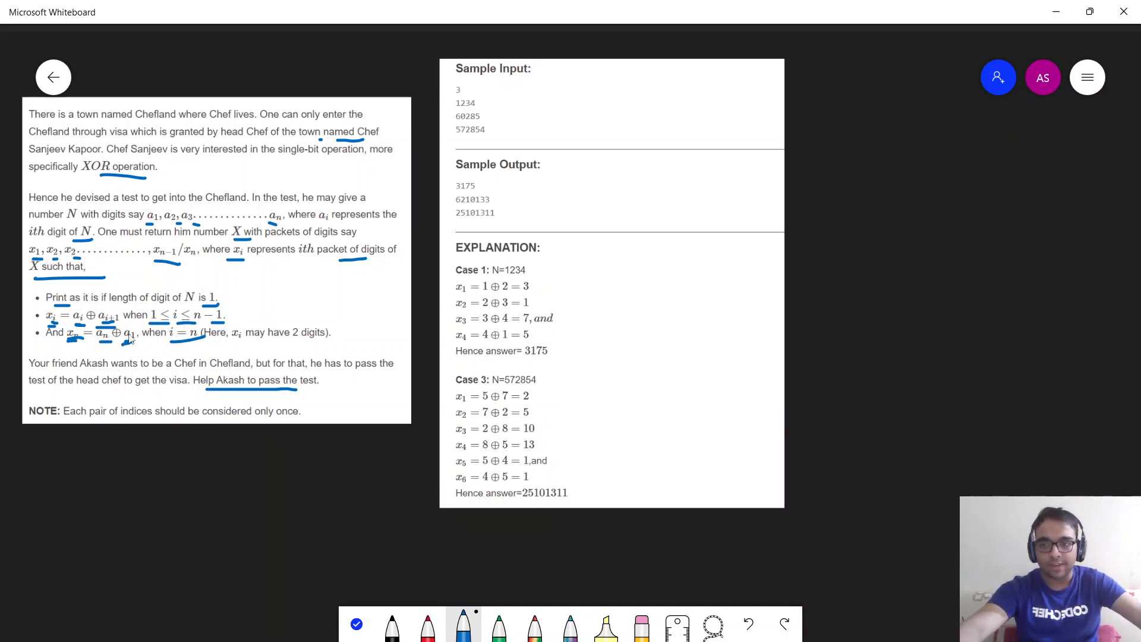
{"action": "mouse_move", "coordinate": [120, 399]}
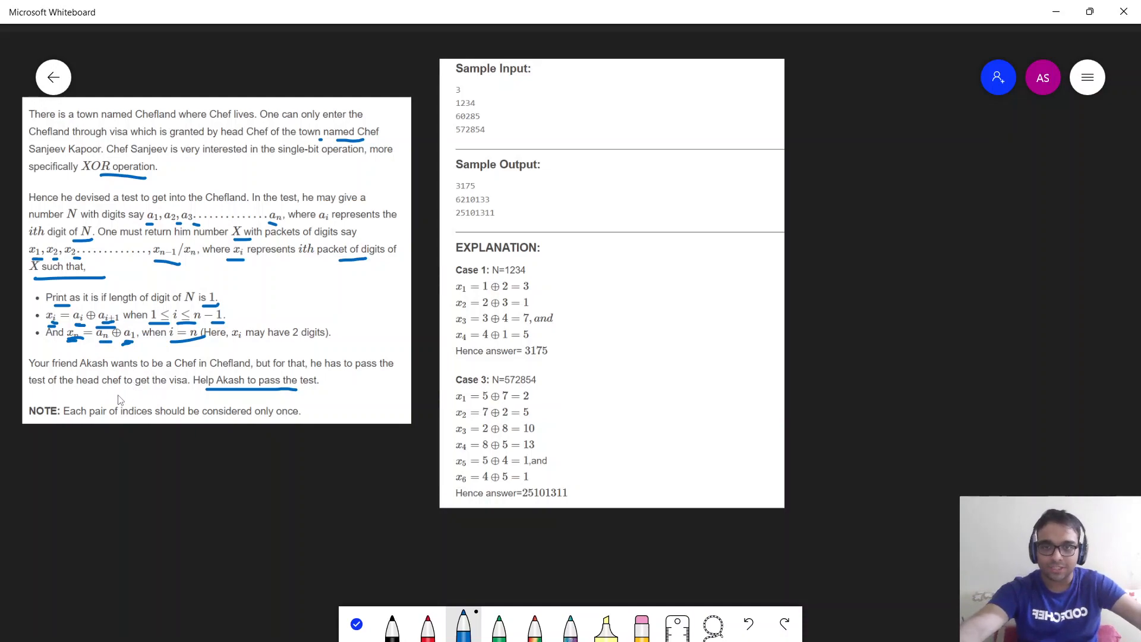
{"action": "mouse_move", "coordinate": [458, 135]}
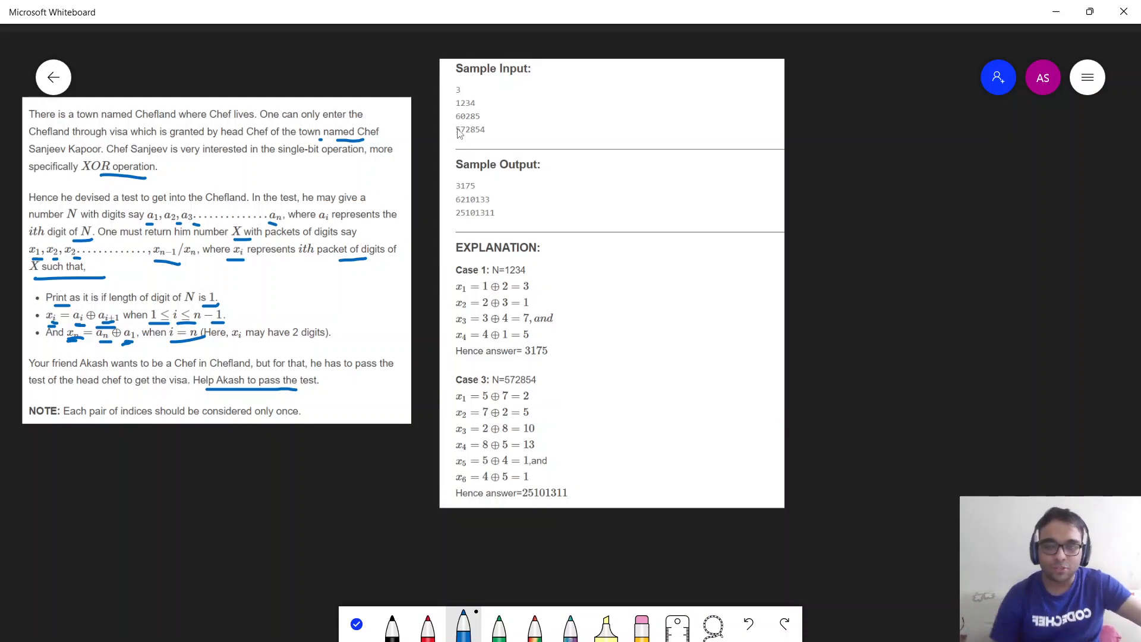
{"action": "mouse_move", "coordinate": [472, 123]}
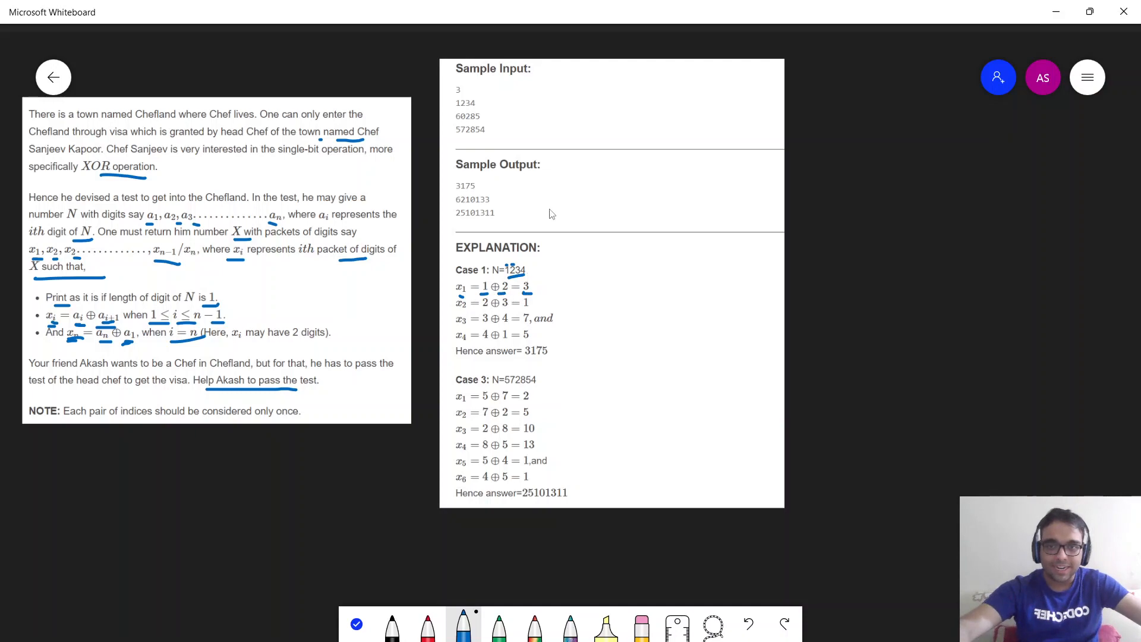
{"action": "mouse_move", "coordinate": [846, 131]}
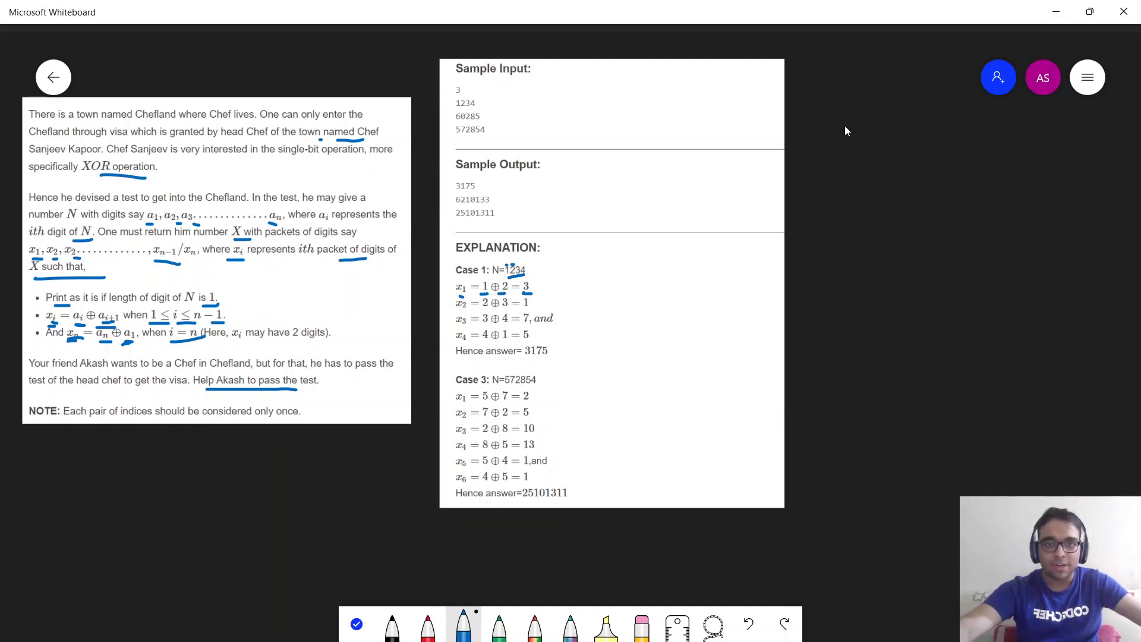
{"action": "mouse_move", "coordinate": [828, 106]}
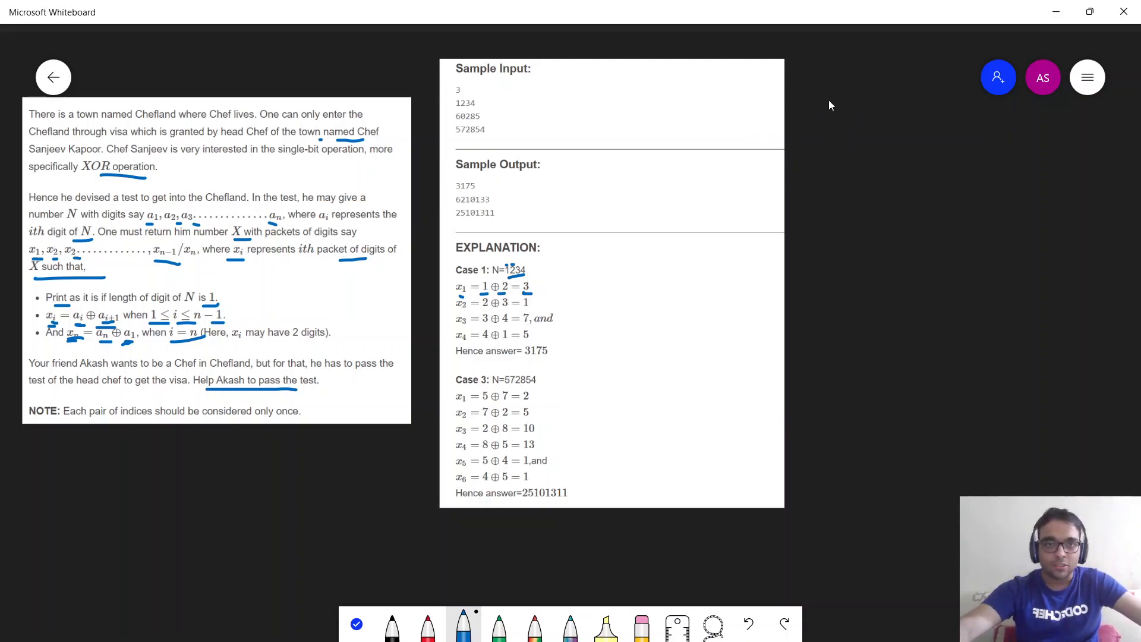
{"action": "mouse_move", "coordinate": [825, 153]}
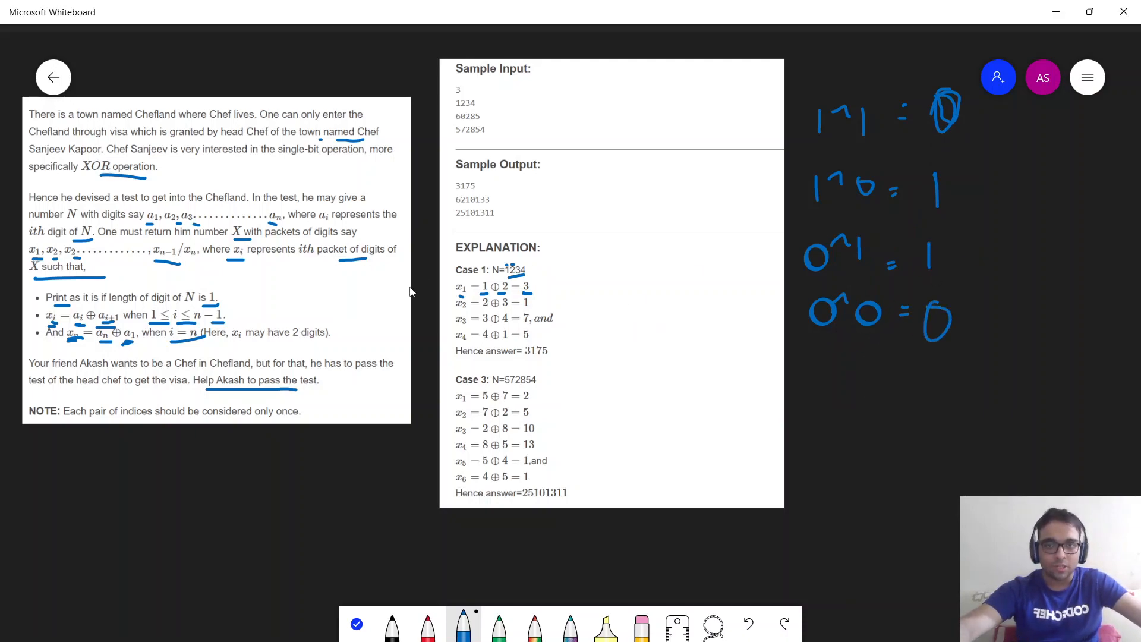
{"action": "mouse_move", "coordinate": [542, 378]}
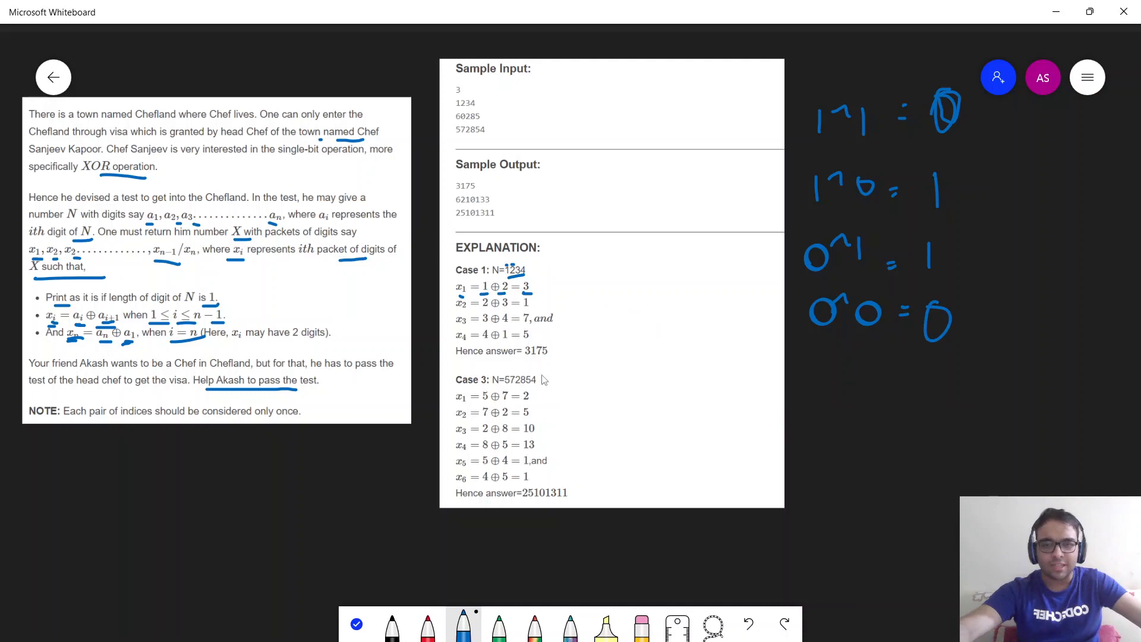
{"action": "mouse_move", "coordinate": [485, 329]}
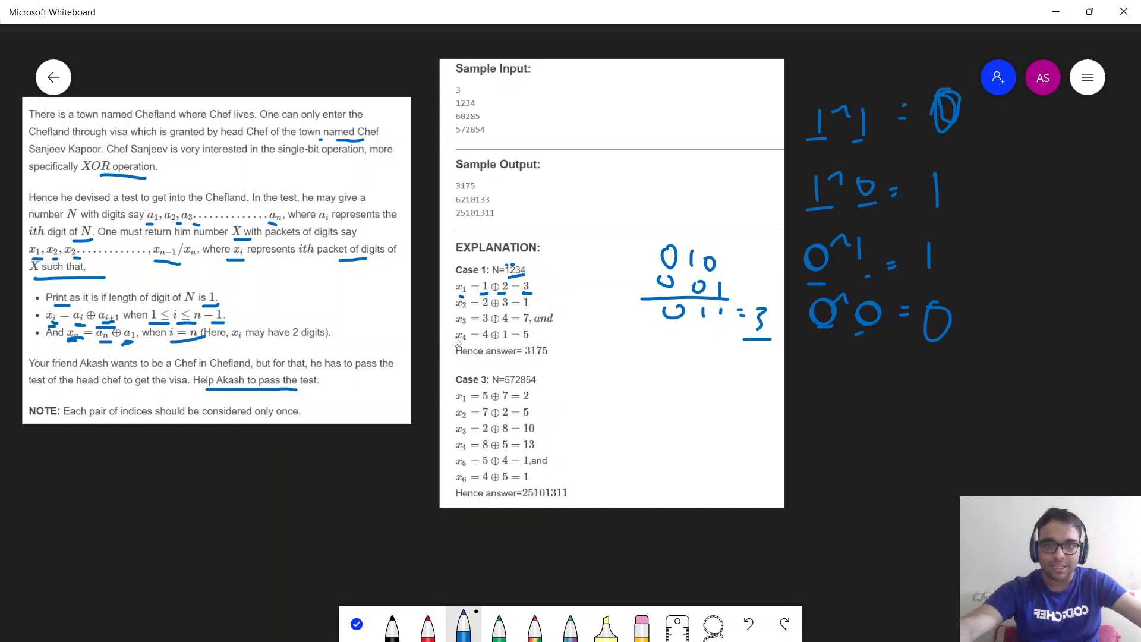
{"action": "mouse_move", "coordinate": [481, 333]}
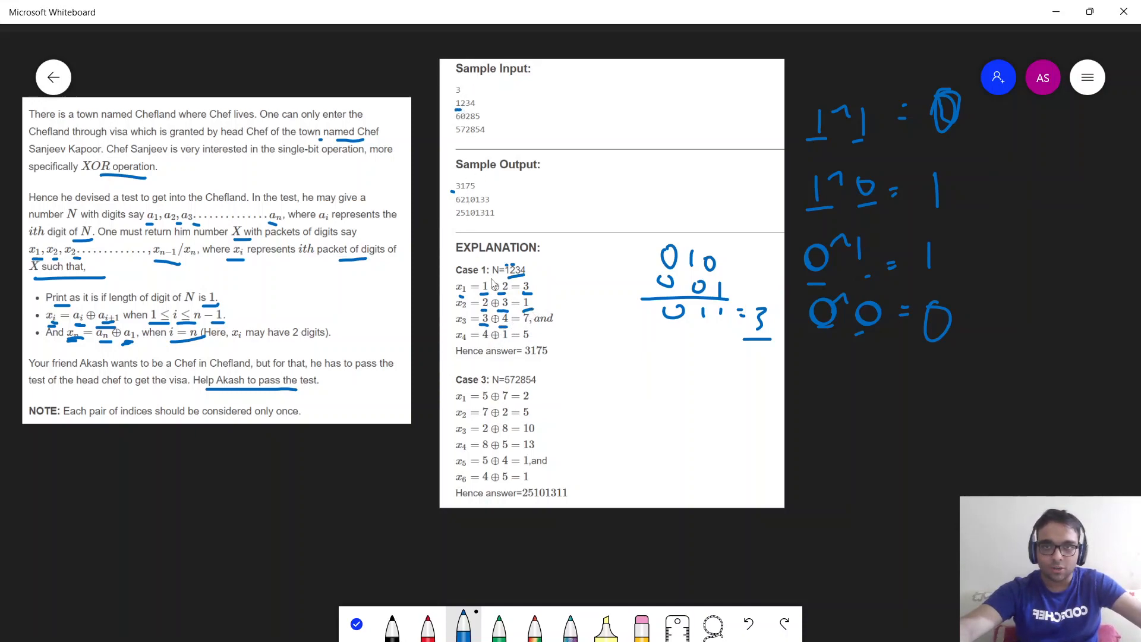
{"action": "mouse_move", "coordinate": [510, 333]}
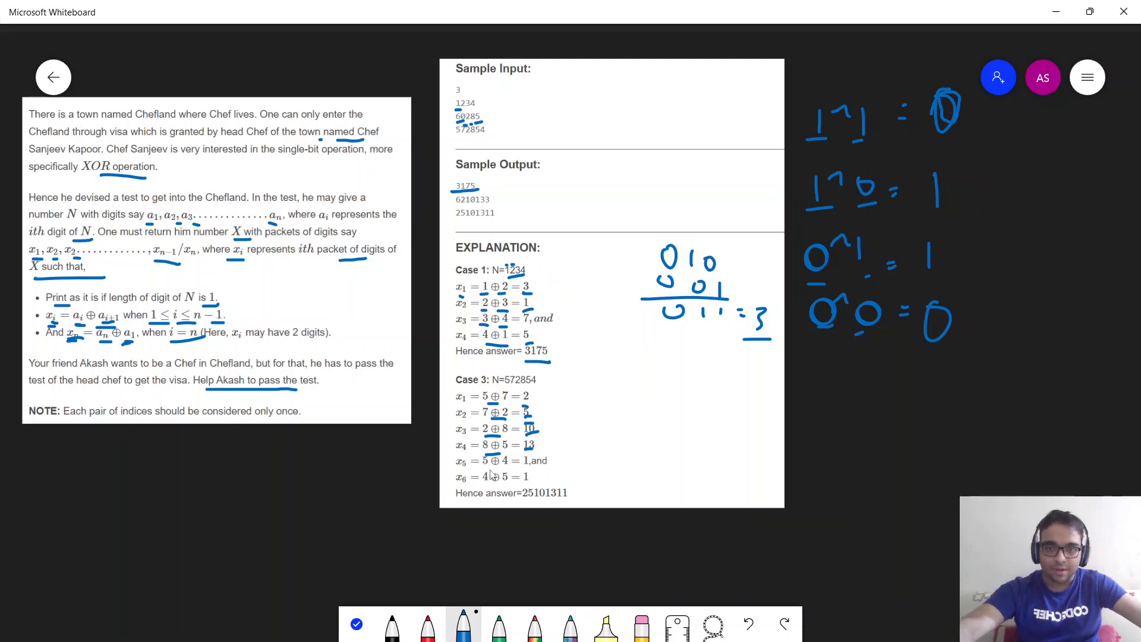
{"action": "mouse_move", "coordinate": [535, 393]}
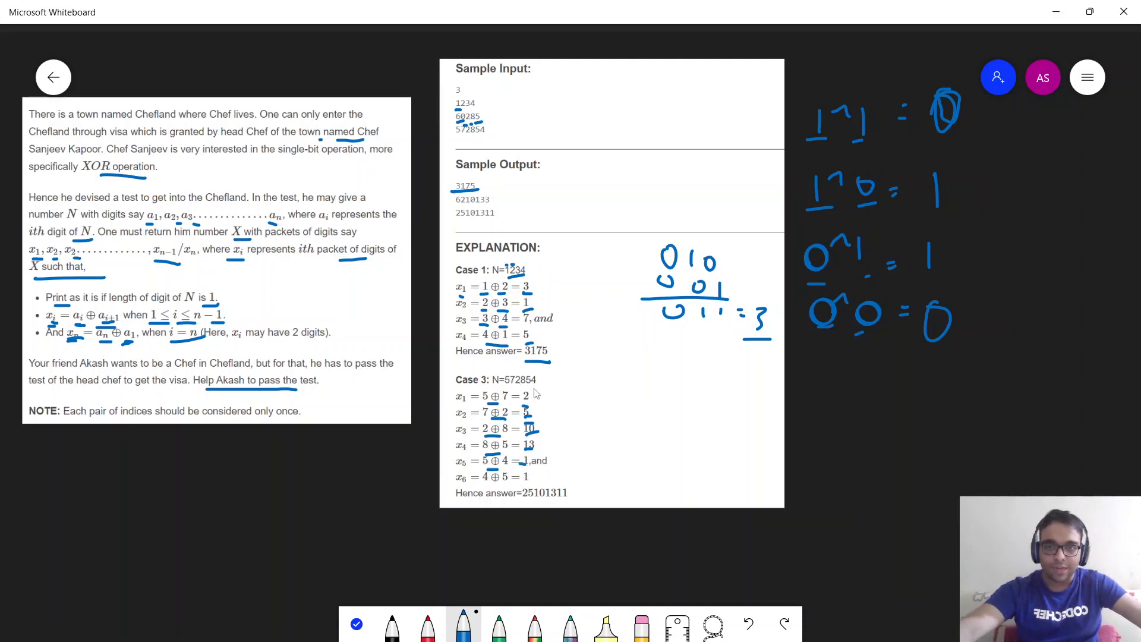
{"action": "mouse_move", "coordinate": [485, 497]}
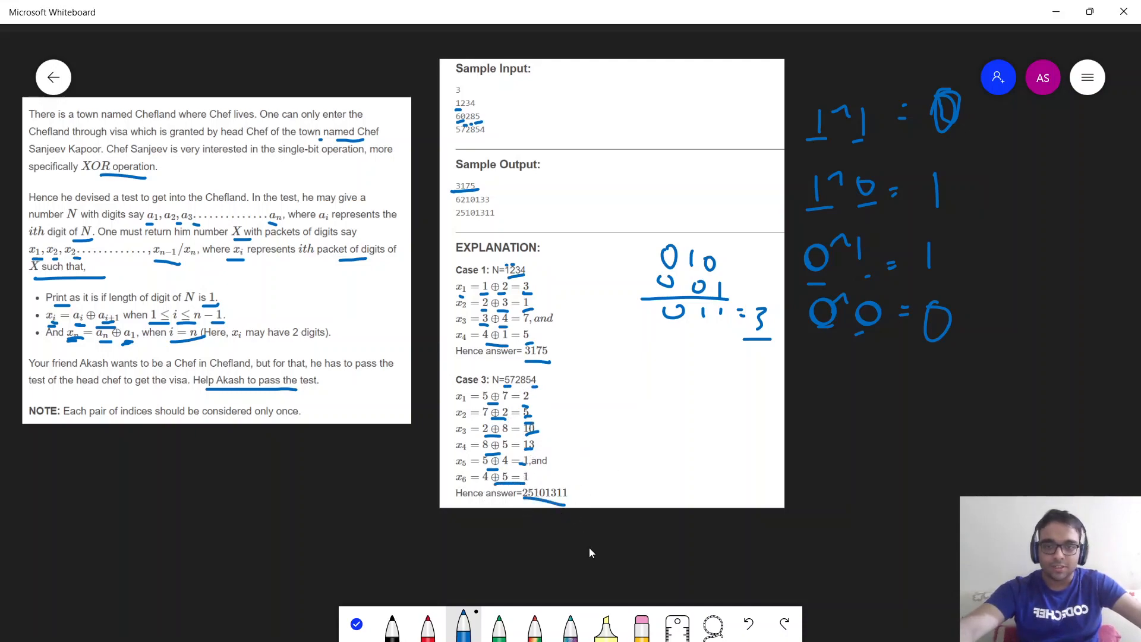
{"action": "mouse_move", "coordinate": [701, 352]}
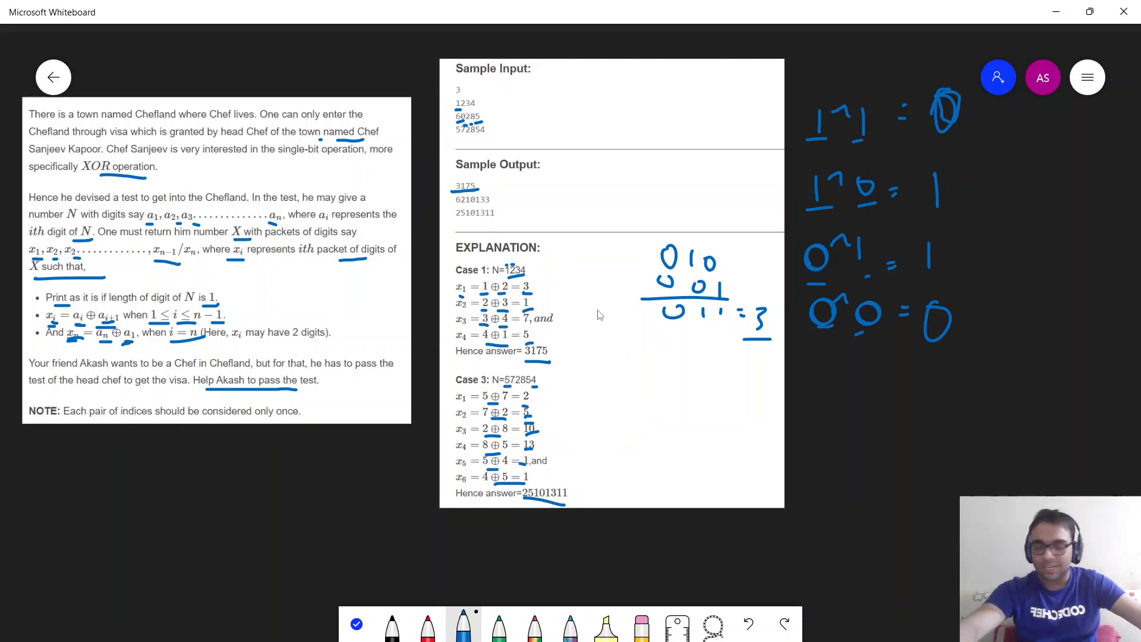
{"action": "mouse_move", "coordinate": [532, 179]}
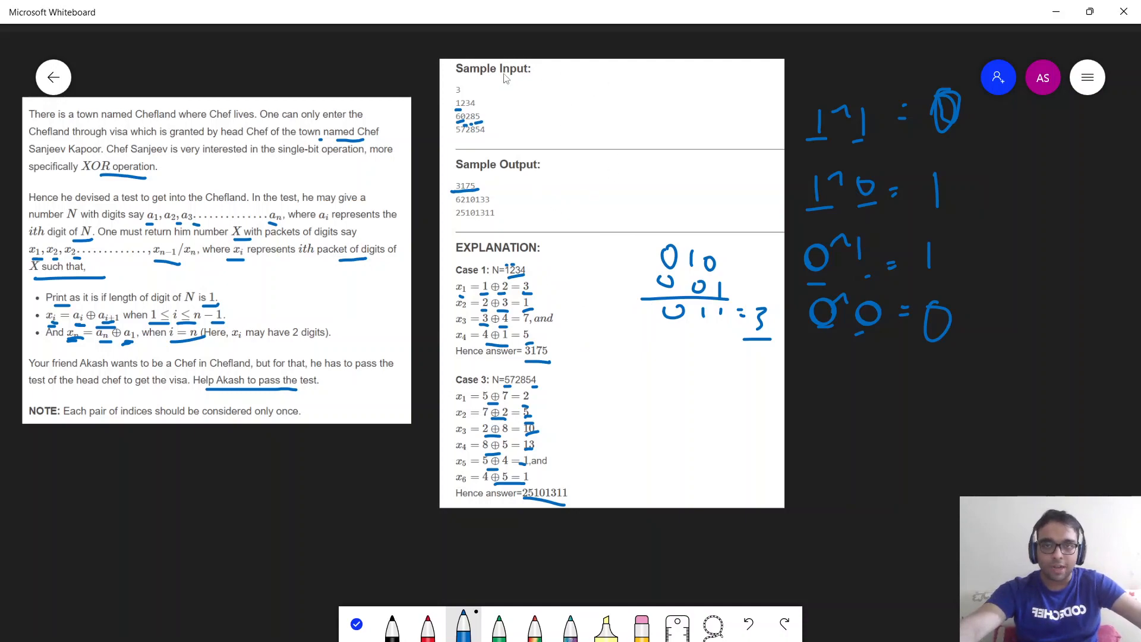
{"action": "mouse_move", "coordinate": [560, 110]}
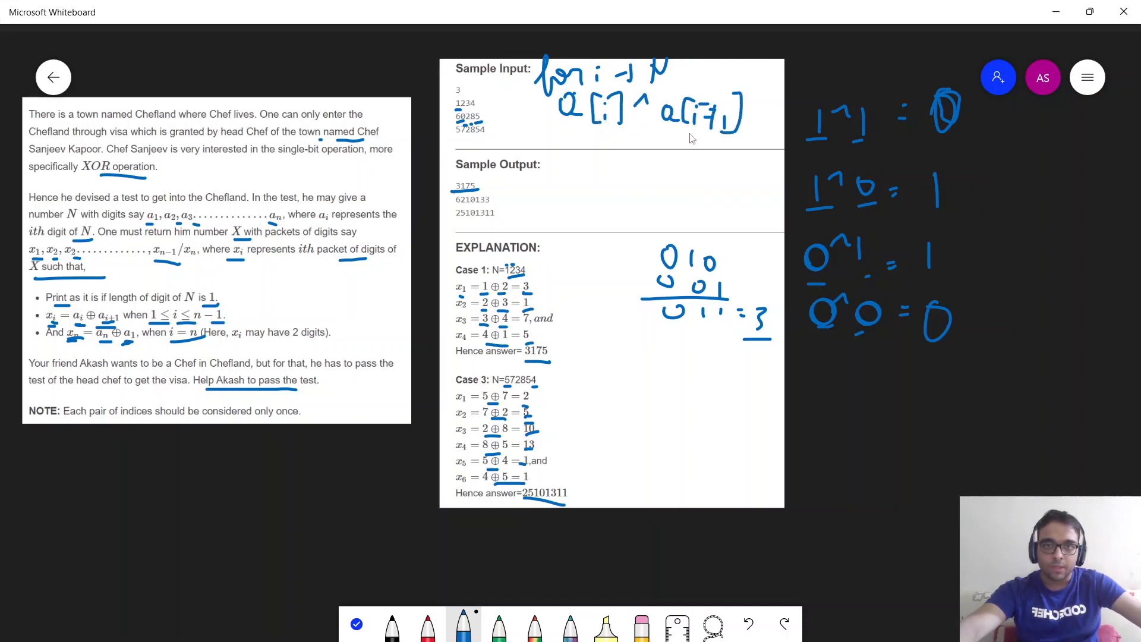
{"action": "mouse_move", "coordinate": [336, 202]}
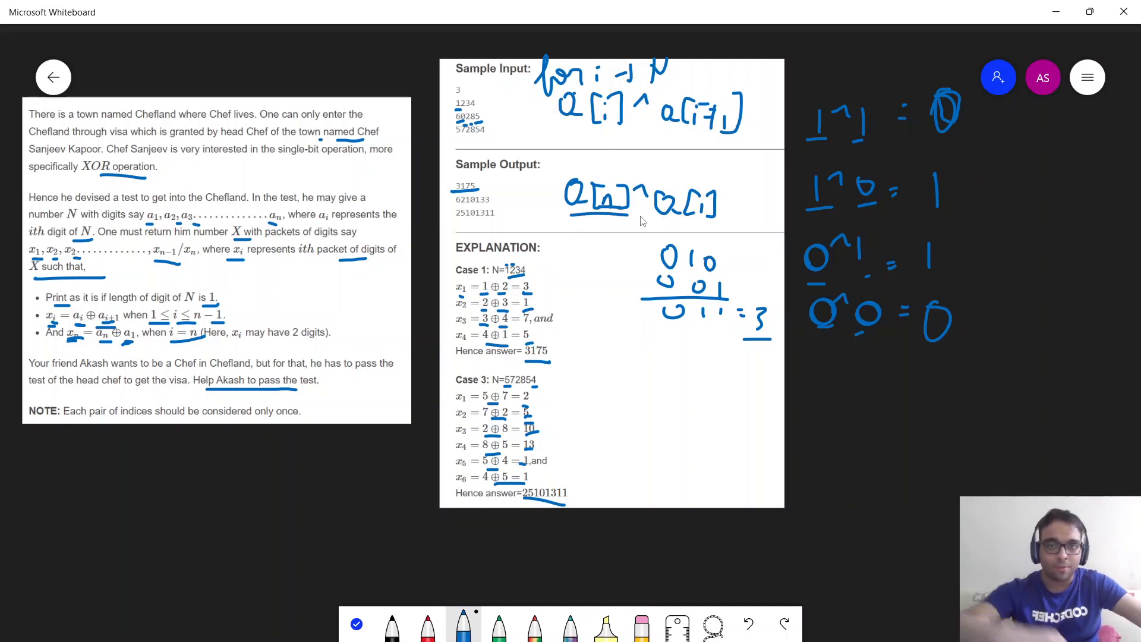
{"action": "mouse_move", "coordinate": [624, 102]}
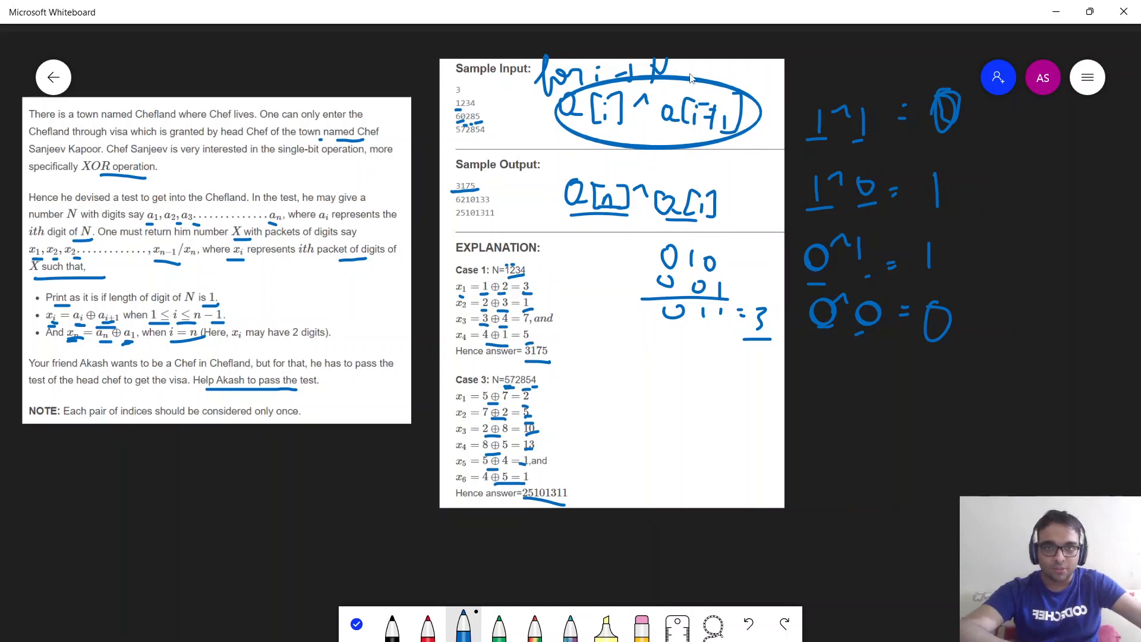
{"action": "mouse_move", "coordinate": [524, 199]}
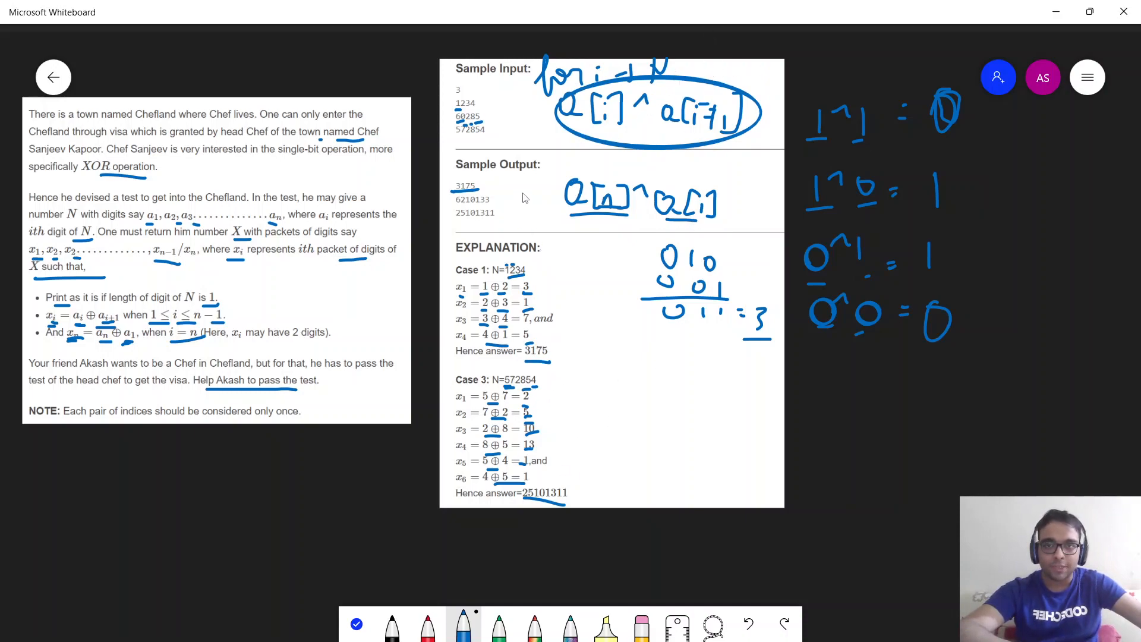
{"action": "mouse_move", "coordinate": [607, 245]}
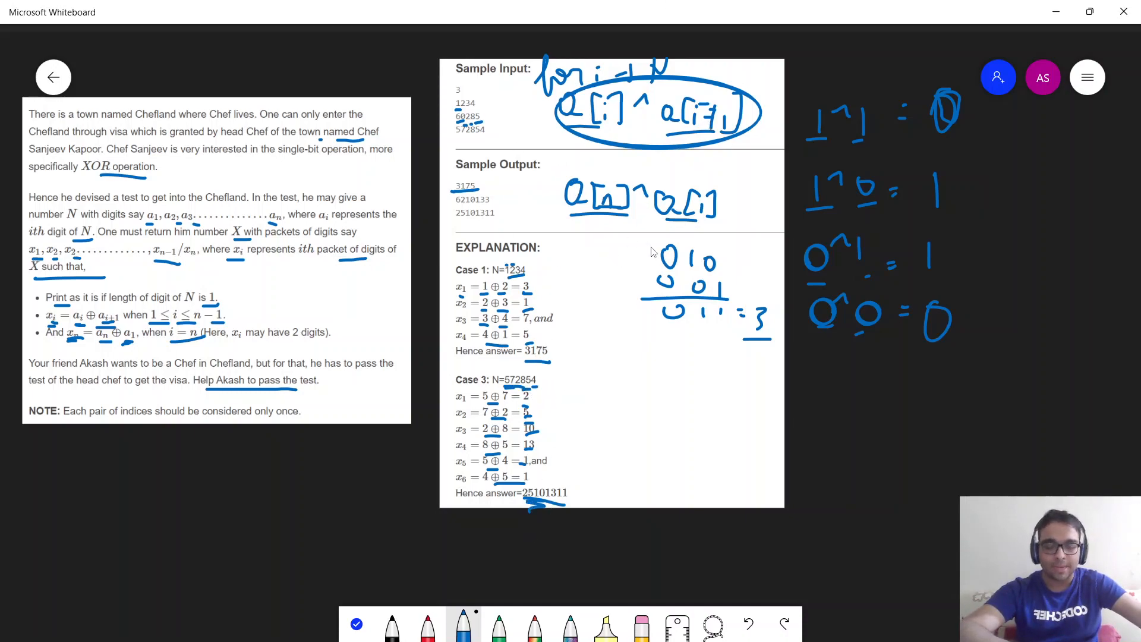
{"action": "mouse_move", "coordinate": [630, 179]}
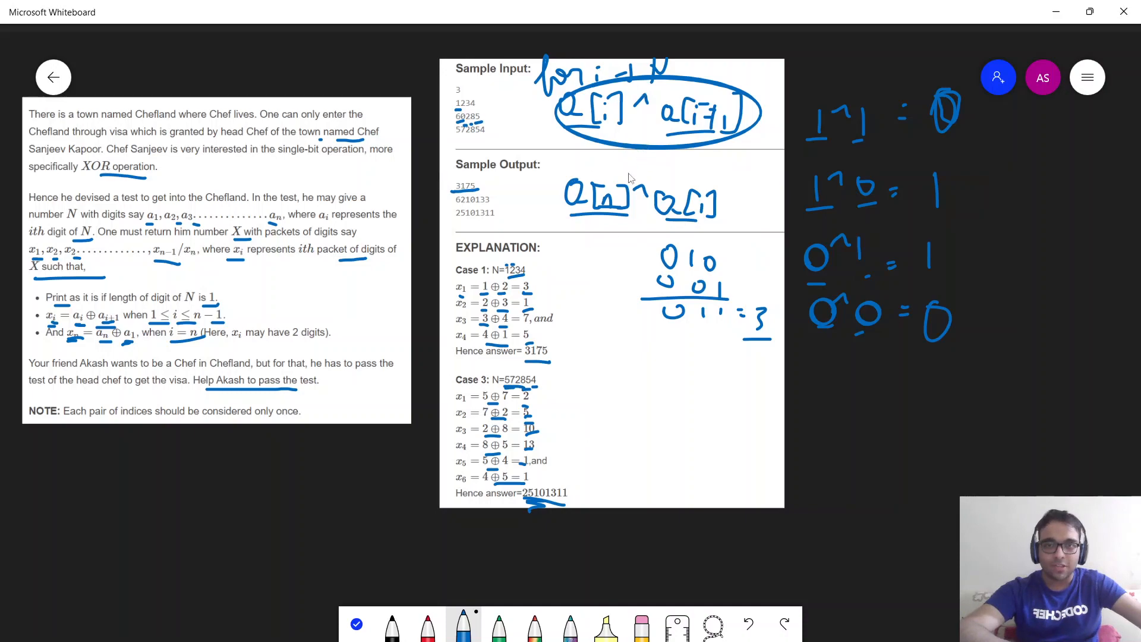
{"action": "mouse_move", "coordinate": [643, 129]}
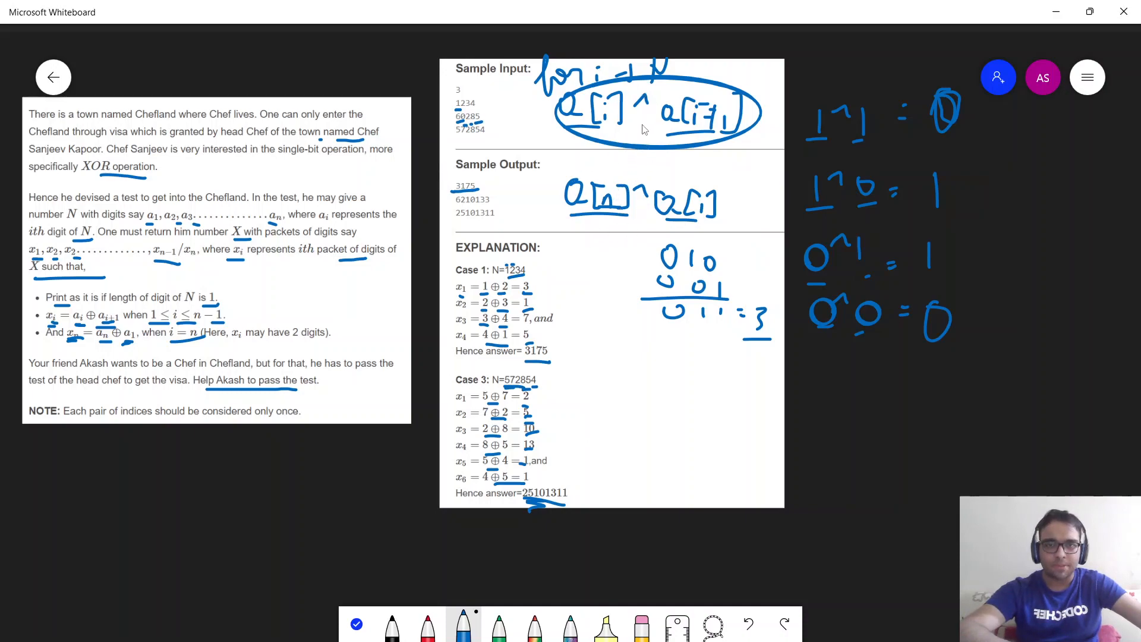
{"action": "mouse_move", "coordinate": [622, 121]}
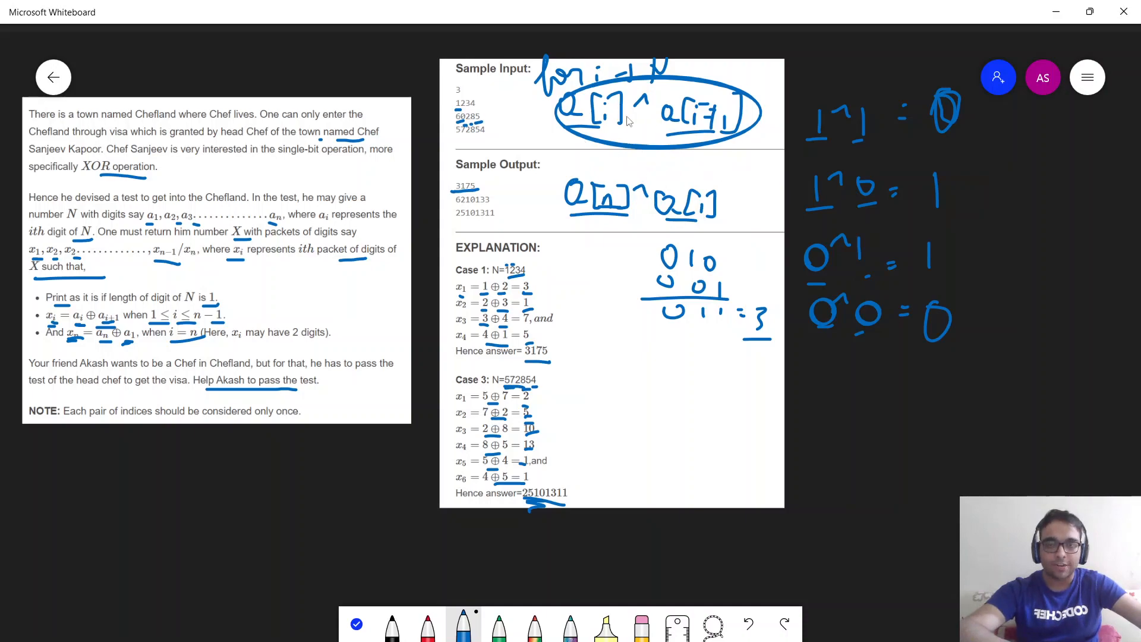
{"action": "mouse_move", "coordinate": [617, 368]}
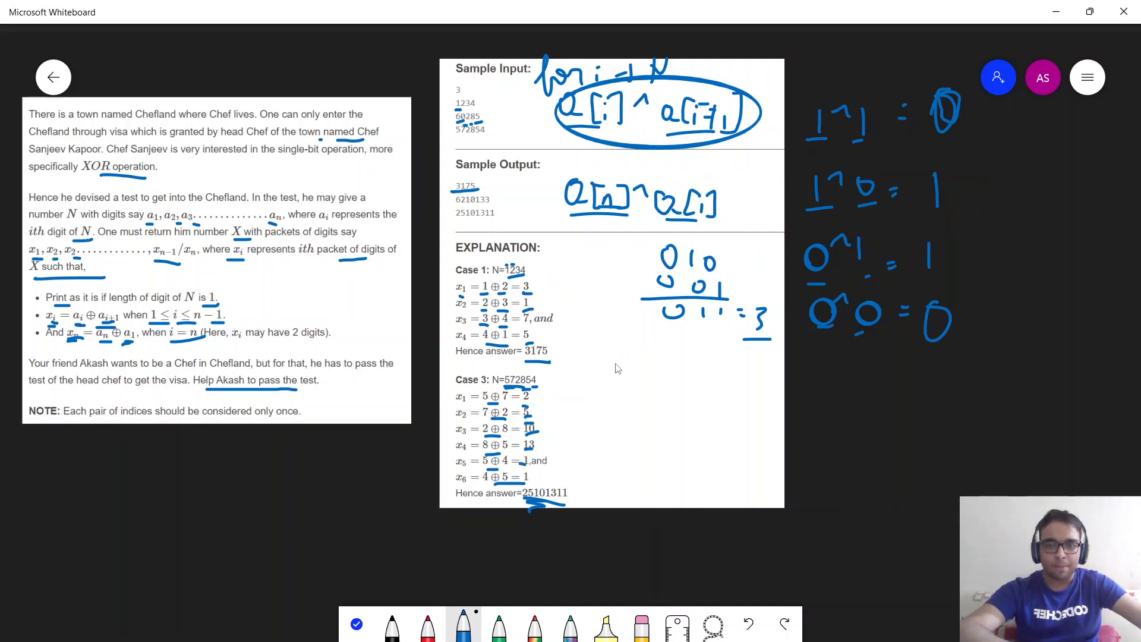
{"action": "mouse_move", "coordinate": [655, 378]}
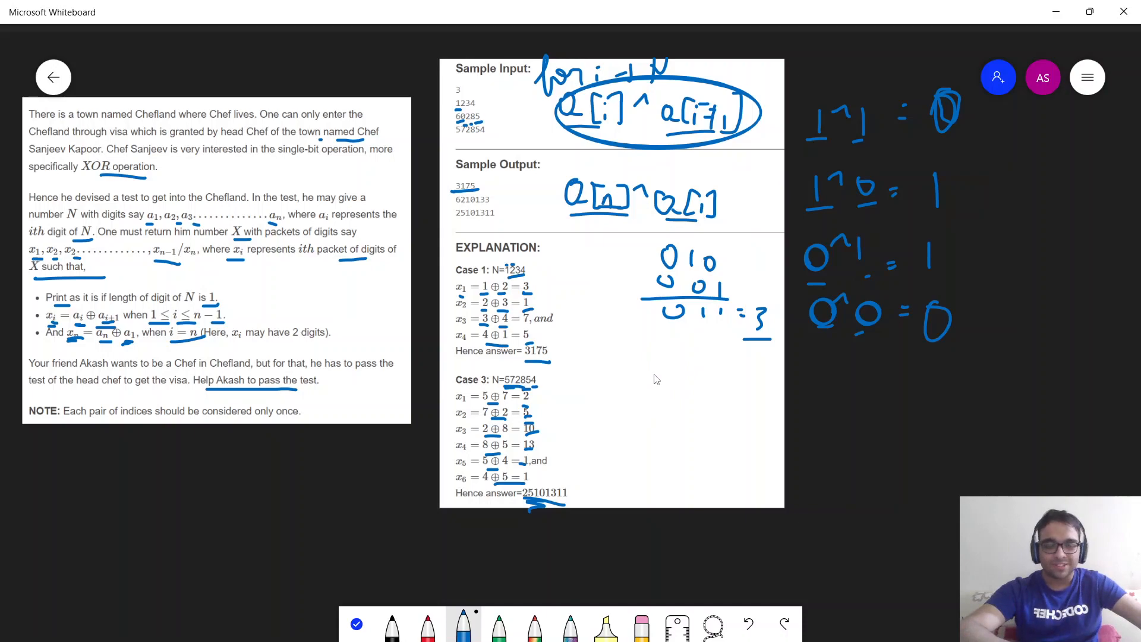
{"action": "mouse_move", "coordinate": [735, 388]}
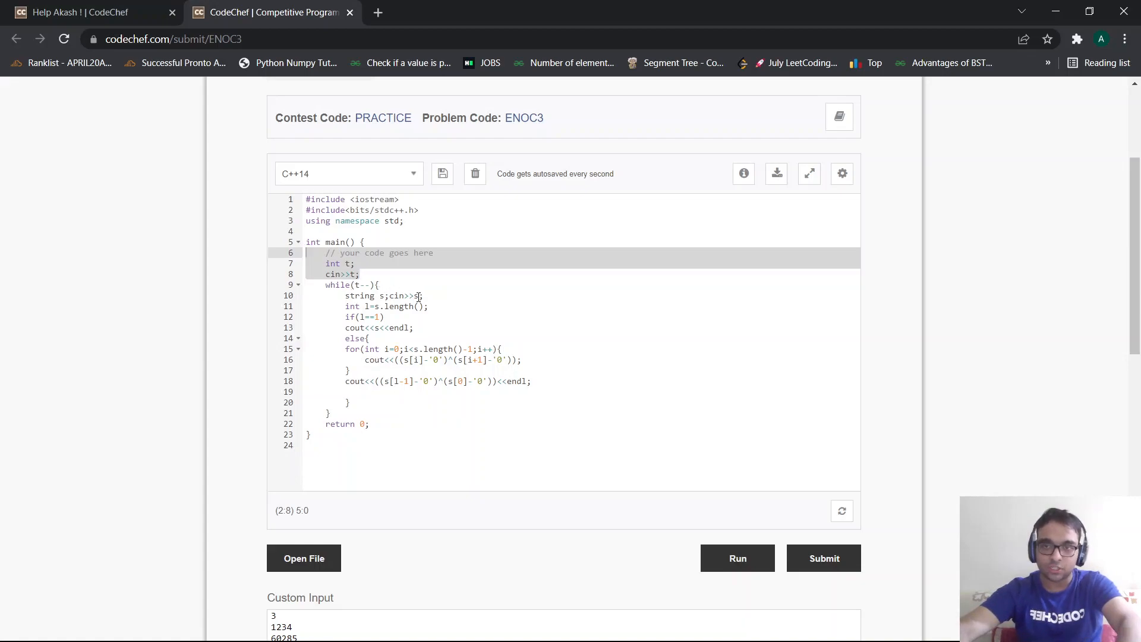
Walk through the C++14 solution, marking the input lines, the loops and the main function body
{"action": "left_click", "coordinate": [423, 296]}
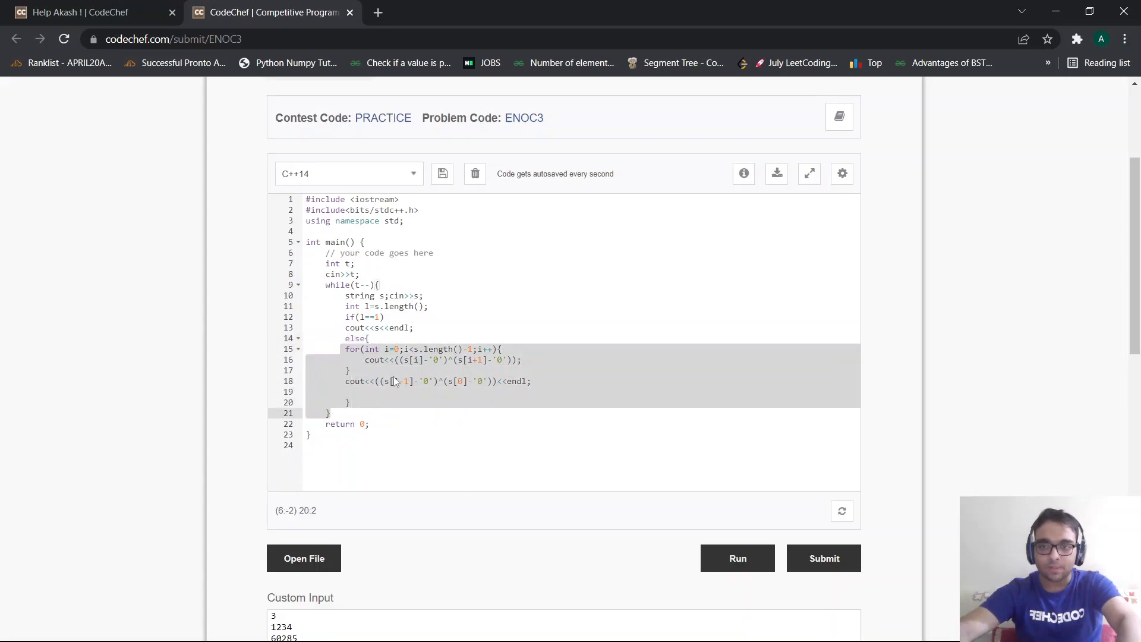
{"action": "left_click", "coordinate": [480, 349]}
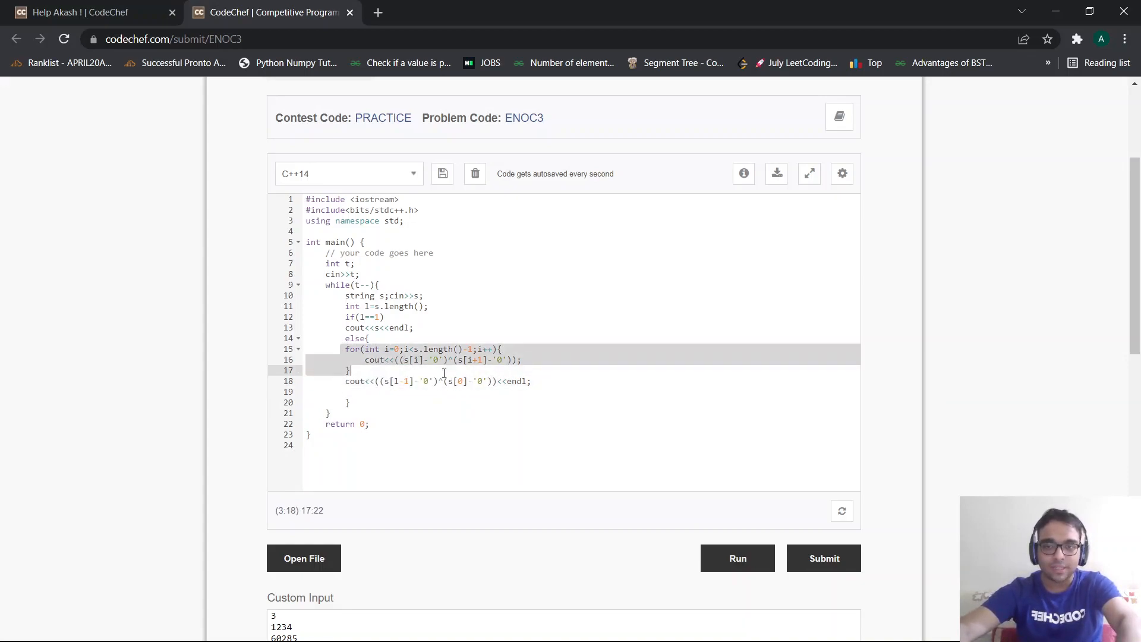
{"action": "left_click", "coordinate": [386, 359]}
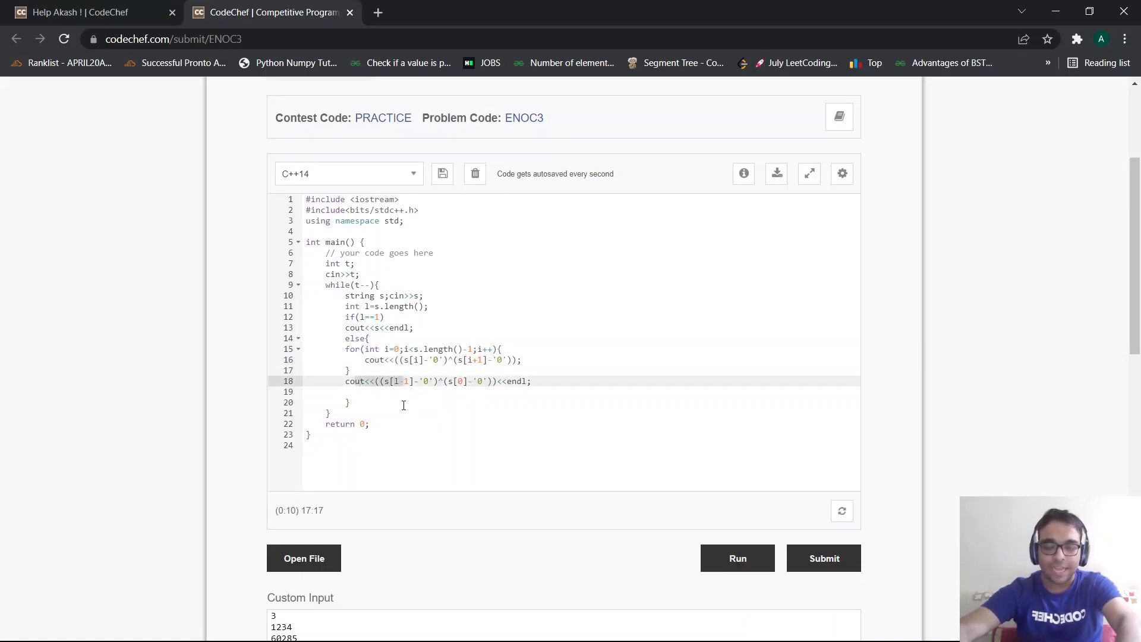
{"action": "left_click", "coordinate": [307, 232]}
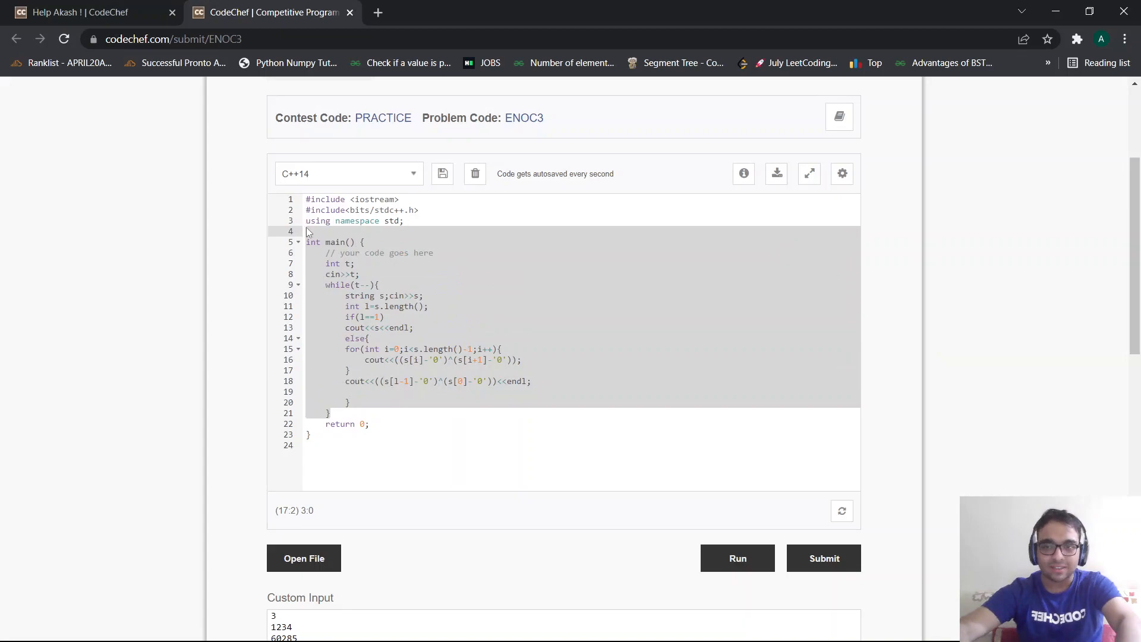
Run the solution on the sample input to get 3175, 6210133, 25101311, then submit it for judging
{"action": "left_click", "coordinate": [822, 559]}
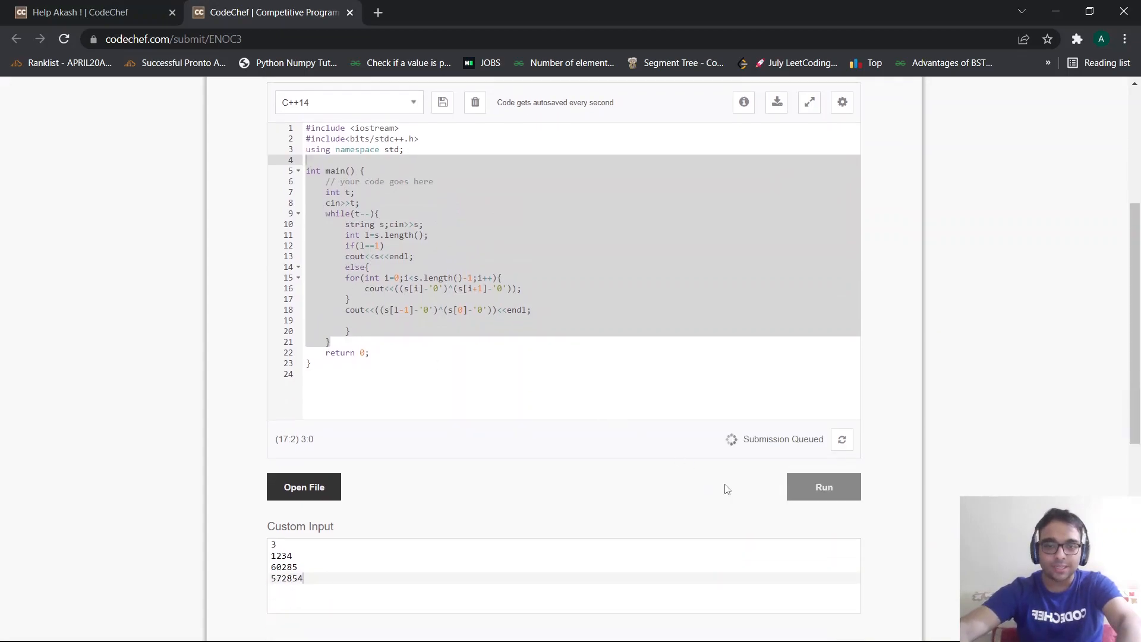
{"action": "scroll", "scroll_direction": "up", "scroll_amount": 3}
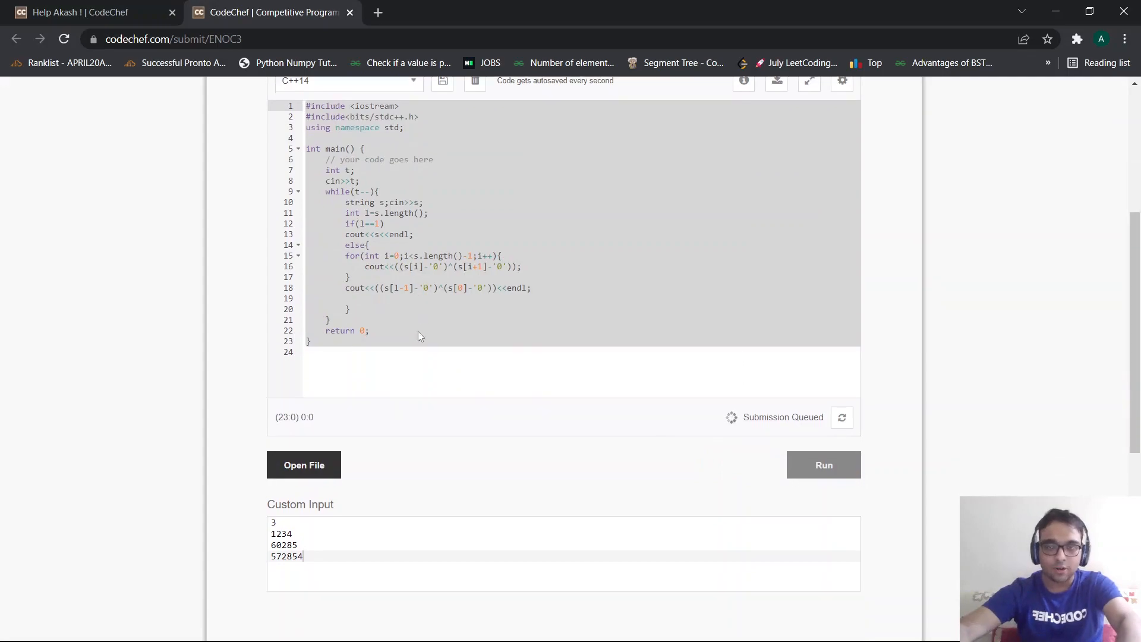
{"action": "left_click", "coordinate": [824, 465]}
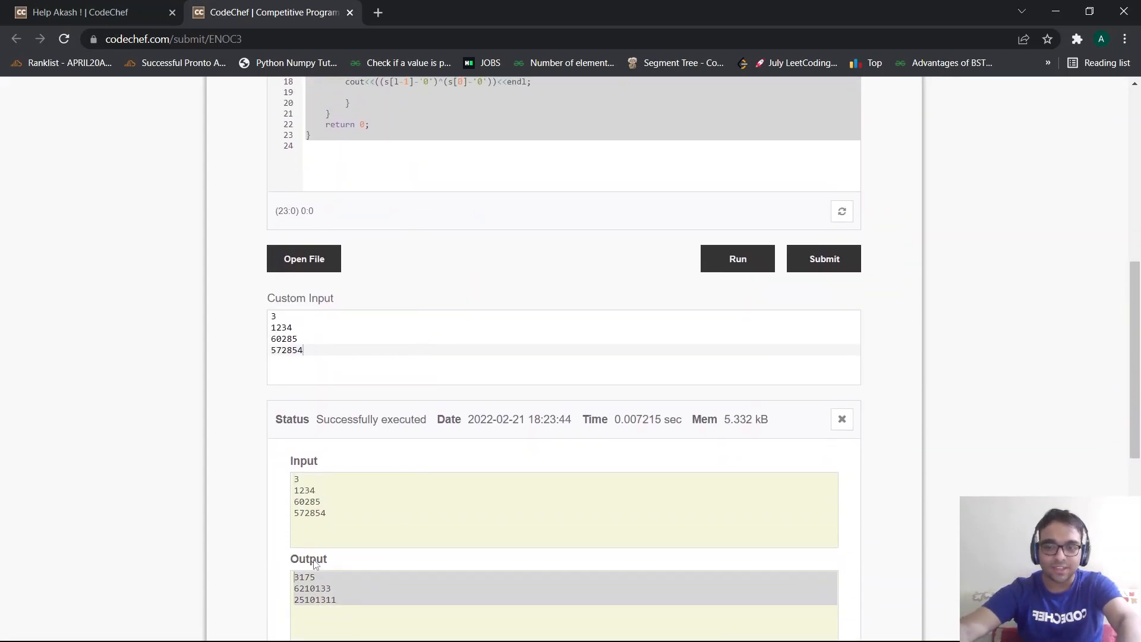
{"action": "scroll", "scroll_direction": "up", "scroll_amount": 3}
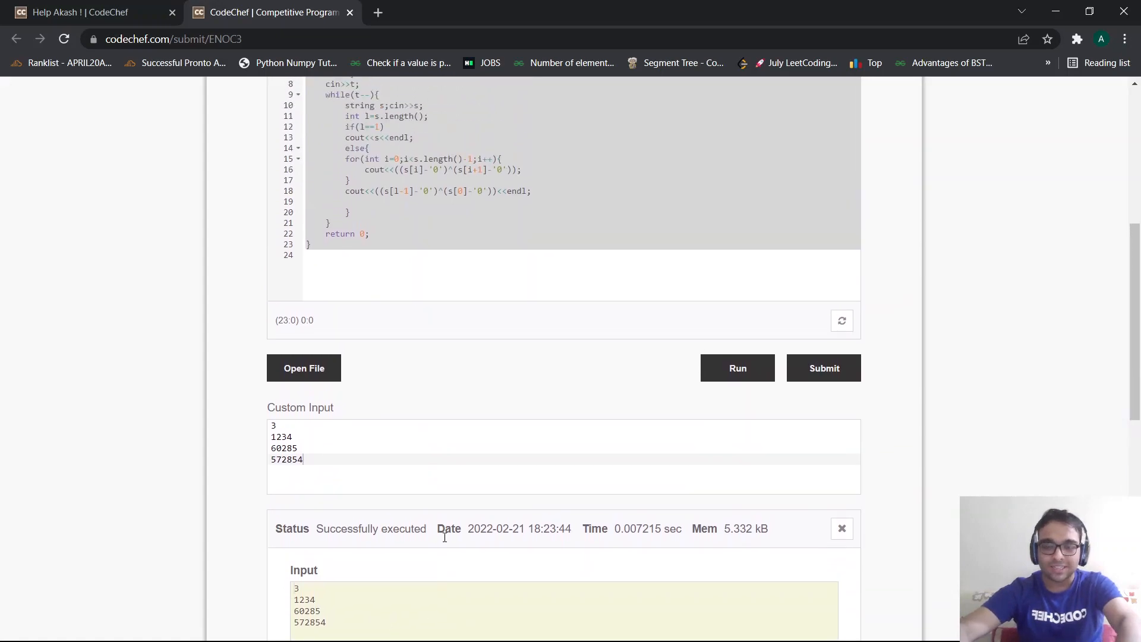
{"action": "left_click", "coordinate": [822, 368]}
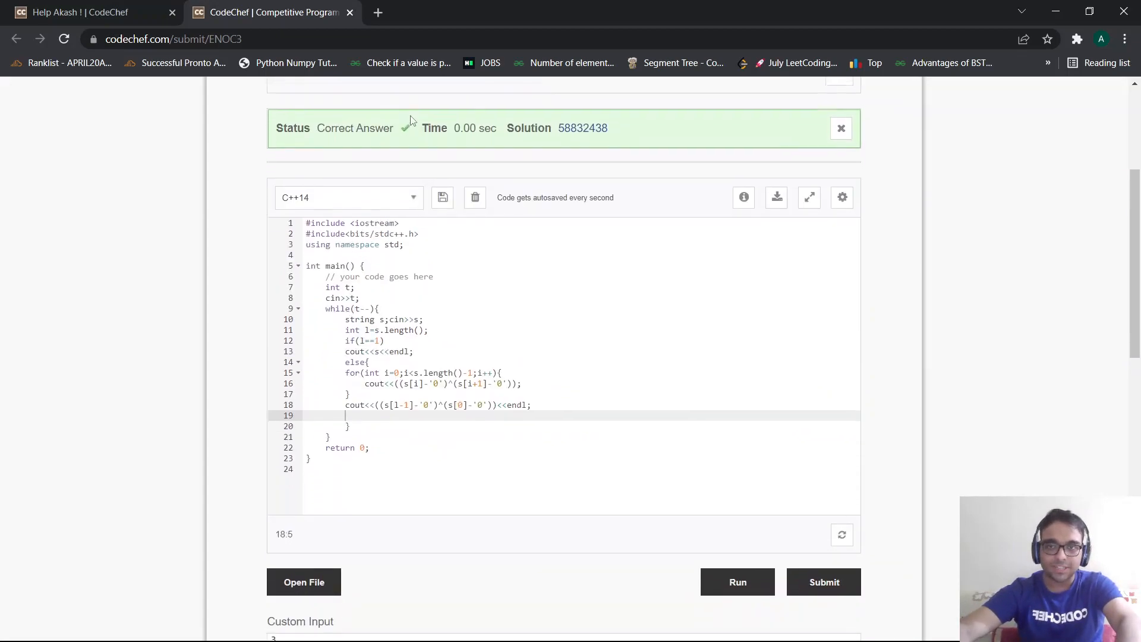
View the Correct Answer verdict and select the entire solution code for review
{"action": "scroll", "scroll_direction": "up", "scroll_amount": 3}
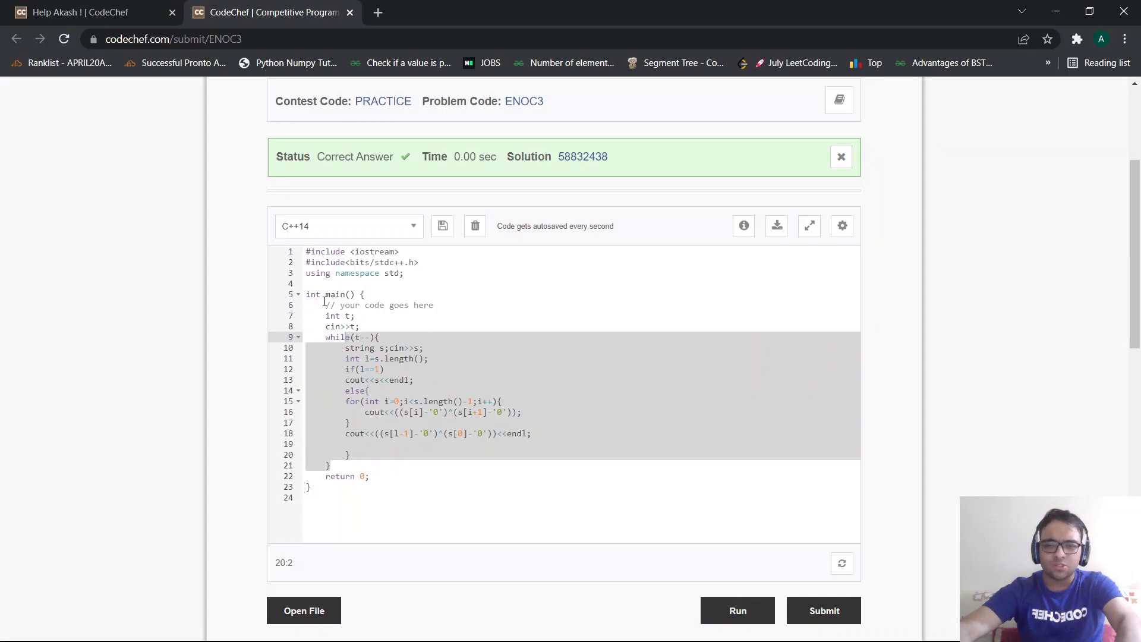
{"action": "left_click", "coordinate": [312, 316]}
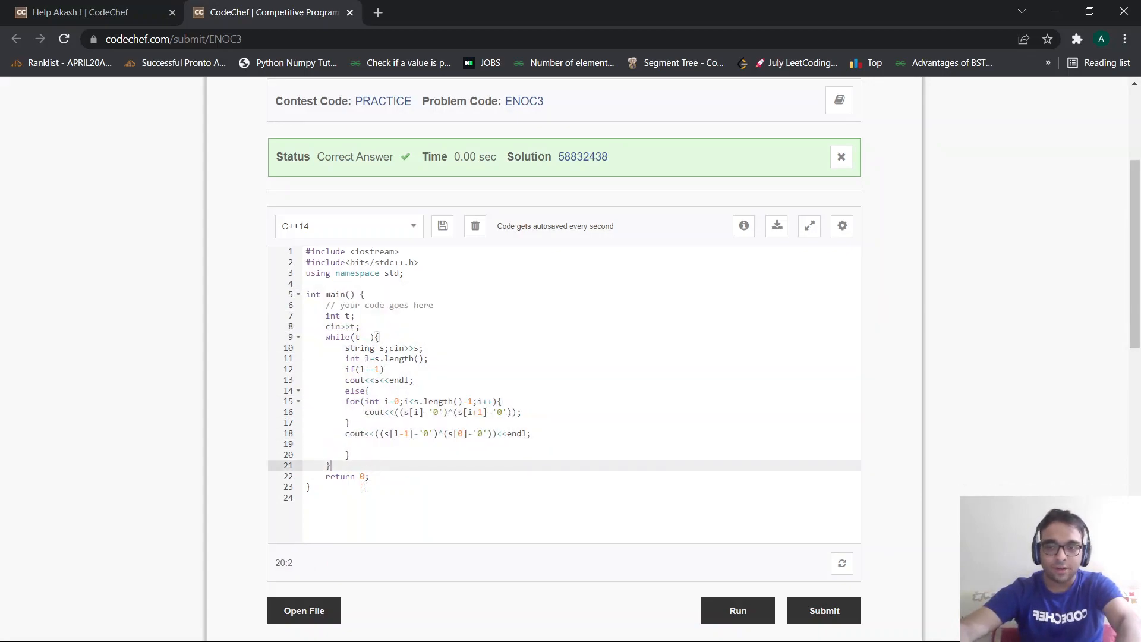
{"action": "key", "text": "ctrl+a"}
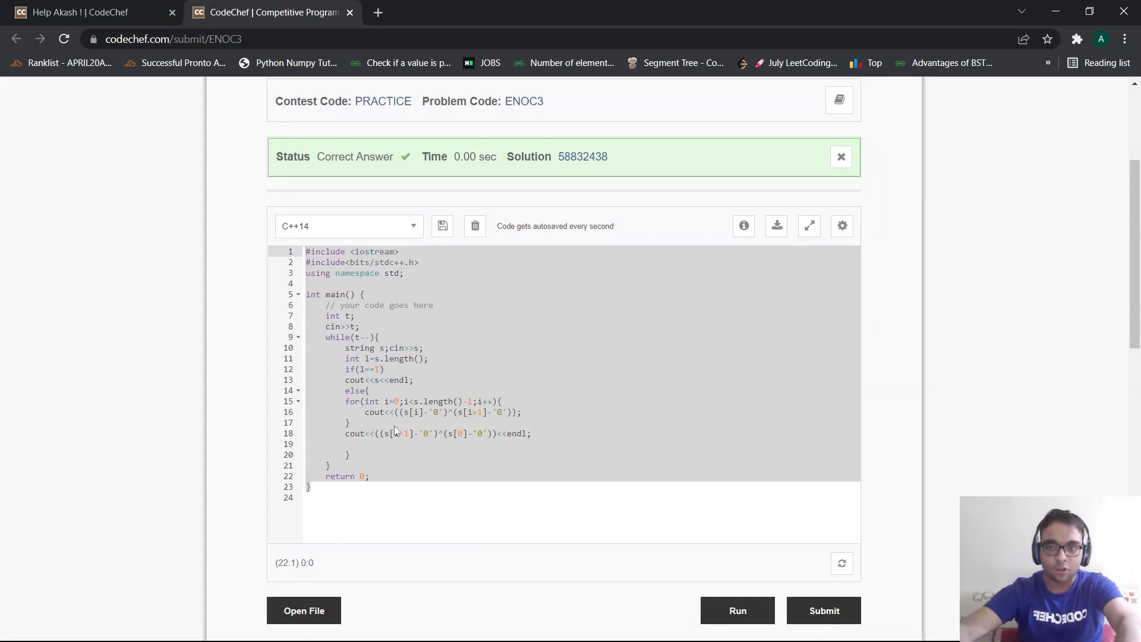
{"action": "left_click", "coordinate": [309, 261]}
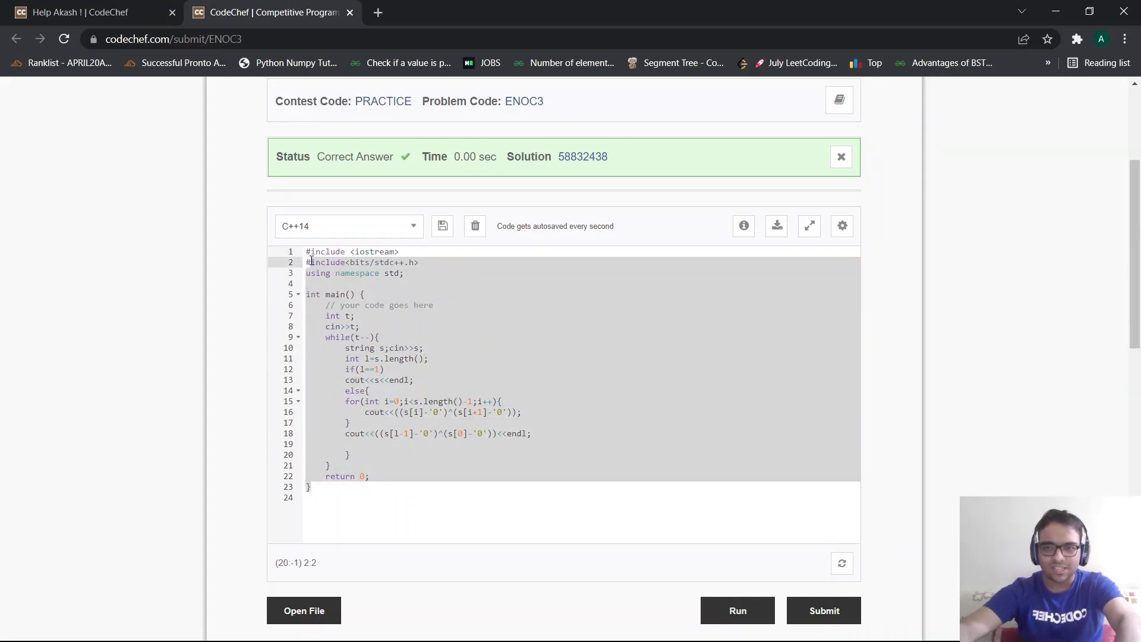
Review individual lines of the accepted XOR solution above the sample custom input
{"action": "left_click", "coordinate": [397, 433]}
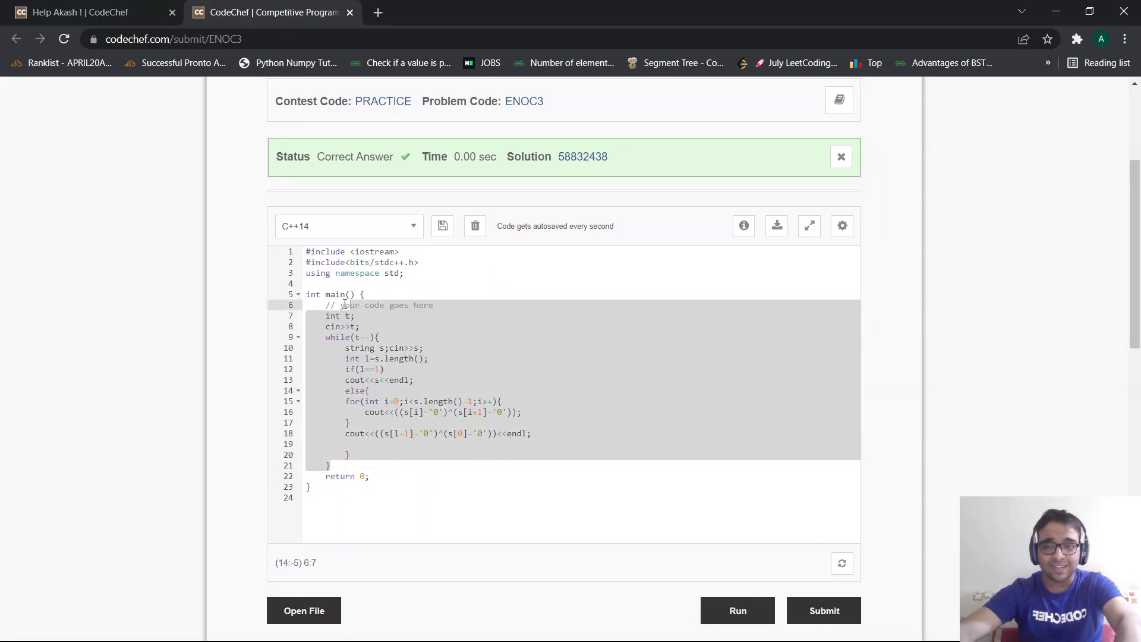
{"action": "left_click", "coordinate": [386, 348]}
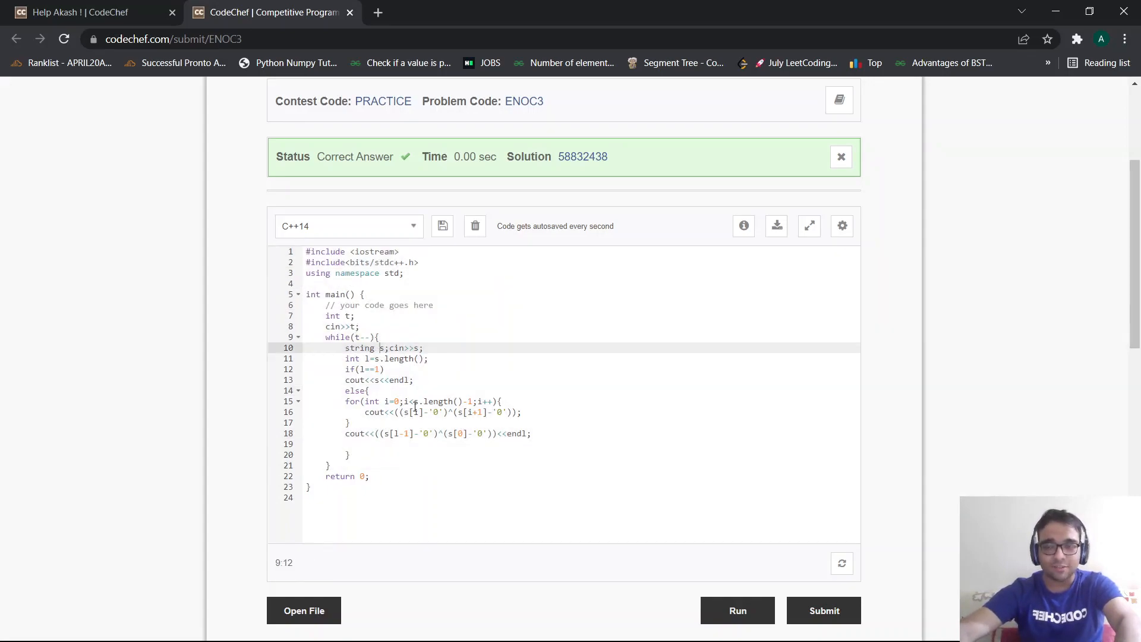
{"action": "scroll", "scroll_direction": "down", "scroll_amount": 3}
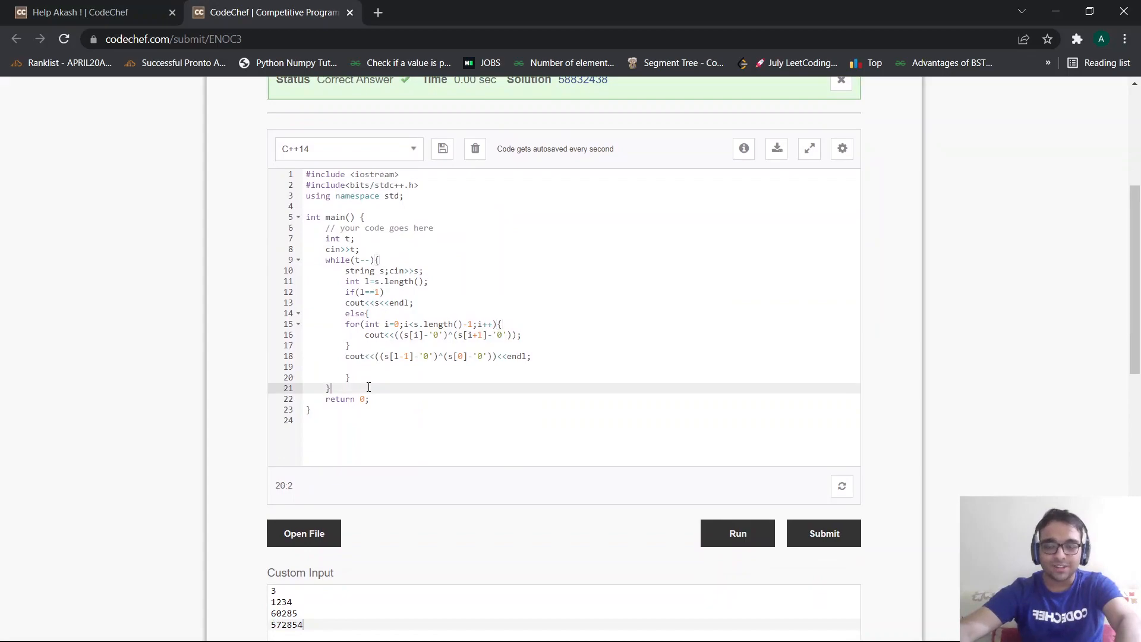
{"action": "scroll", "scroll_direction": "up", "scroll_amount": 3}
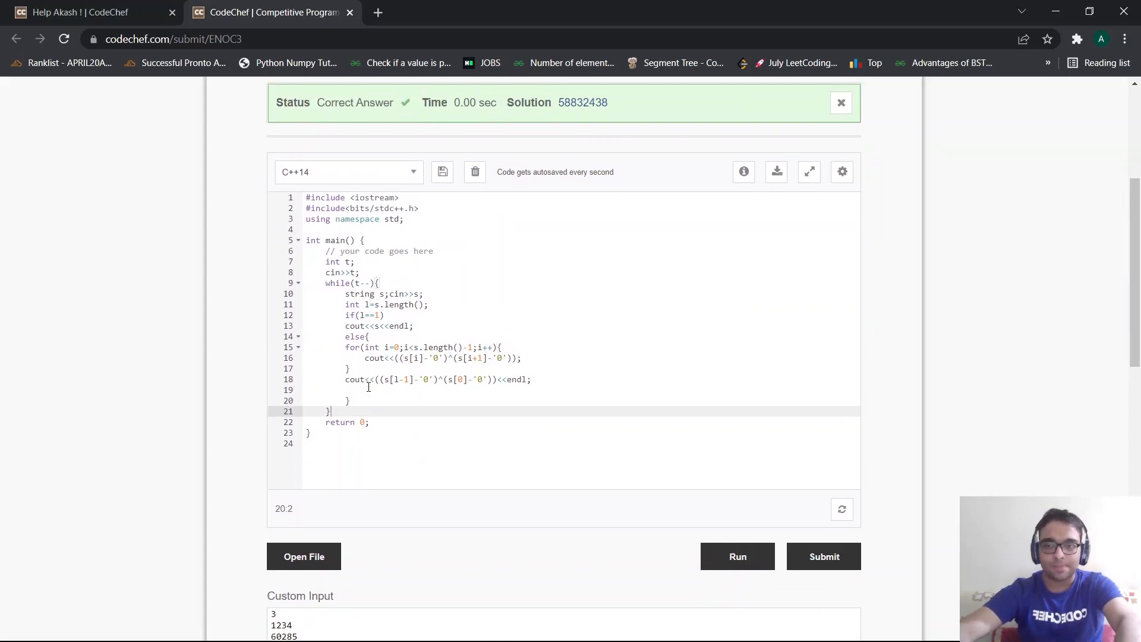